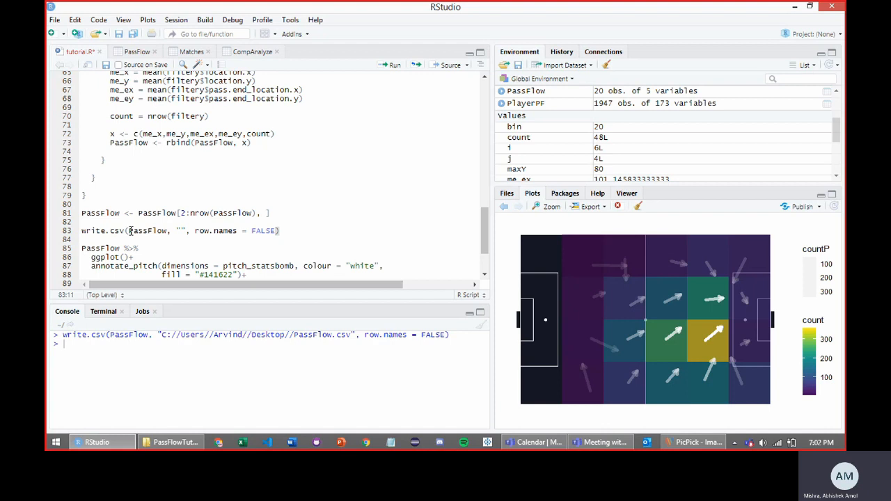
Step: Clear the Desktop path from the write.csv filename and check the PassFlowTutorial folder contents
double_click(147, 231)
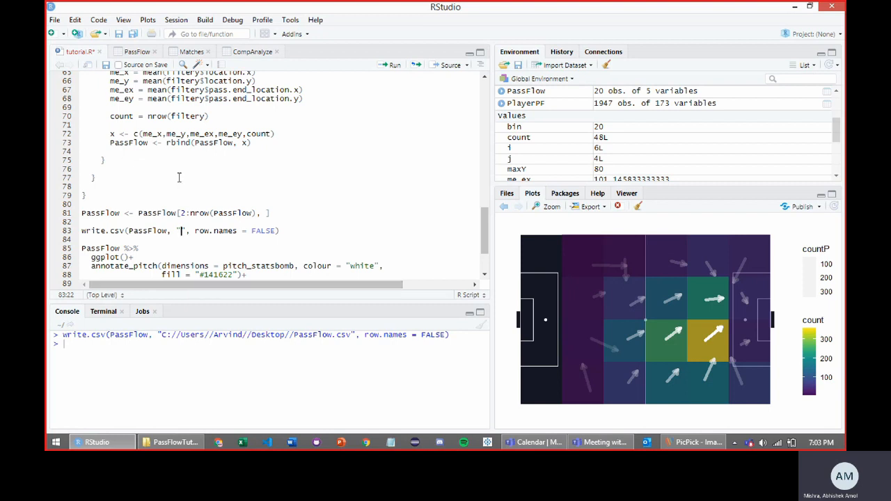
scroll(down, 3)
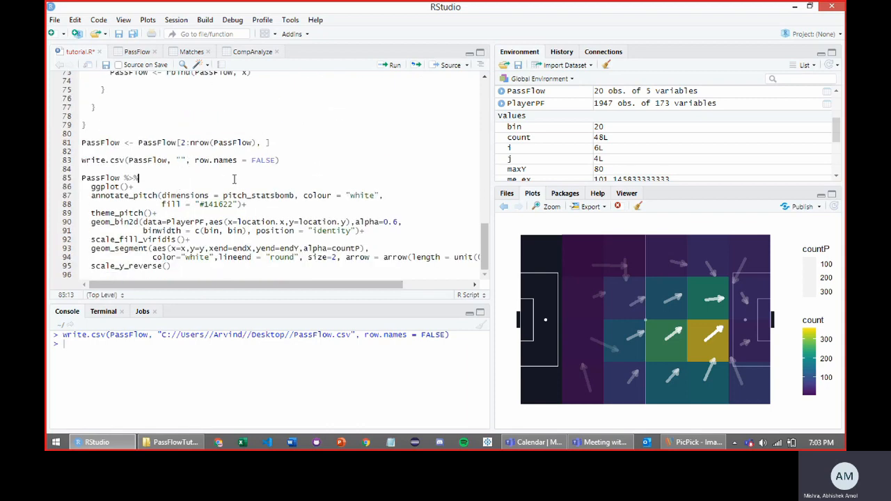
click(170, 443)
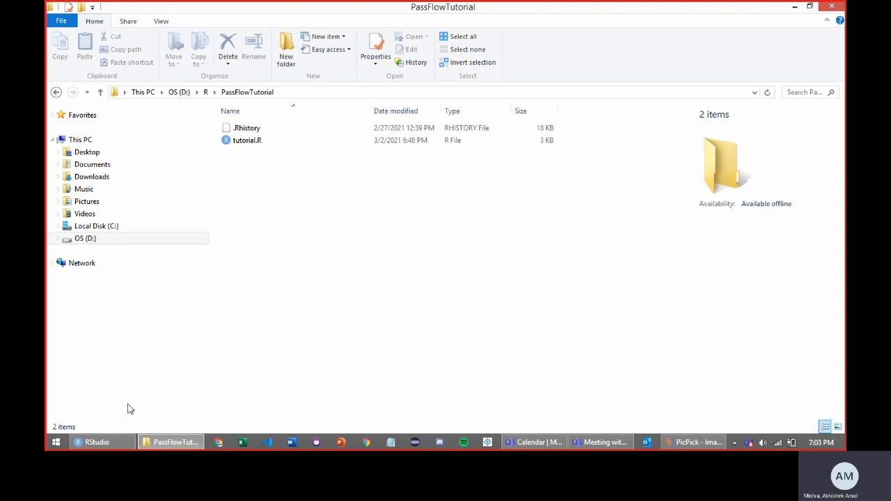
click(176, 19)
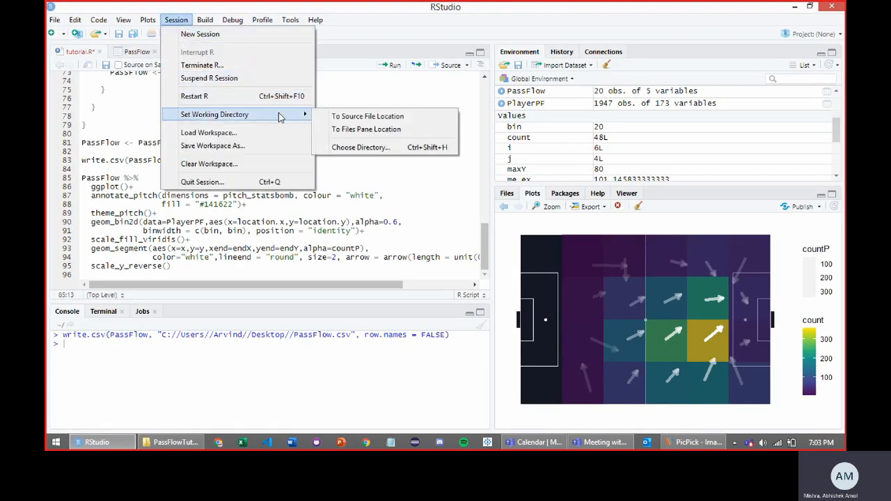
Step: Choose D:/R/PassFlowTutorial as the session's working directory
click(359, 148)
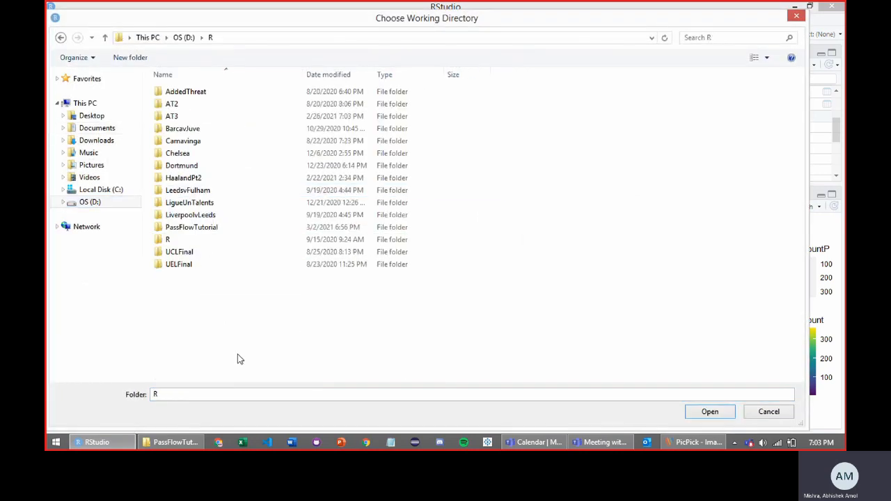
double_click(183, 178)
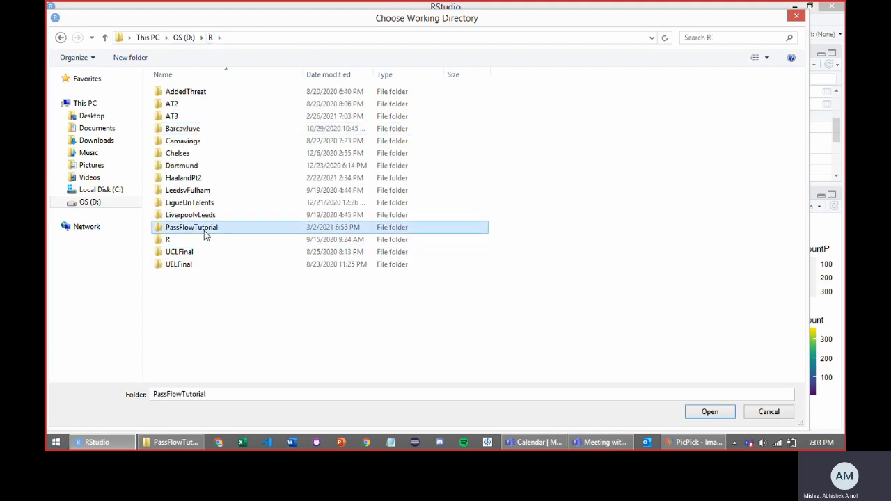
click(710, 412)
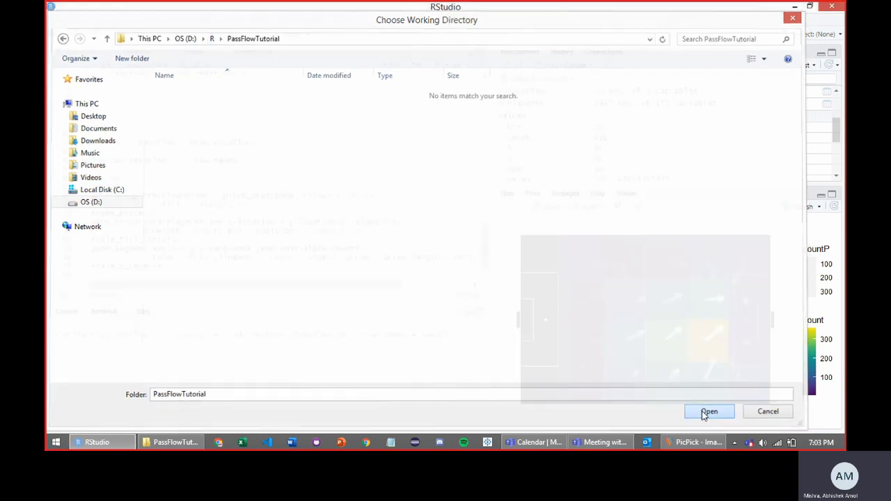
click(709, 412)
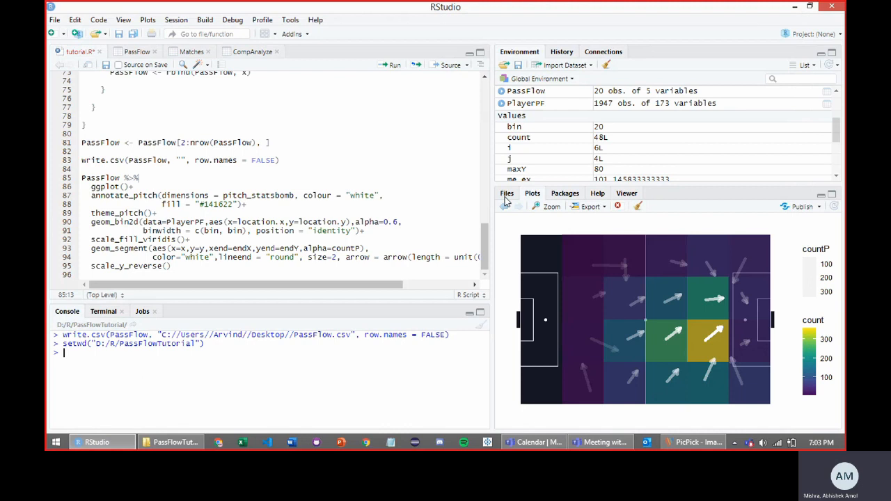
Step: Save tutorial.R and list the PassFlowTutorial folder's files in the Files pane
click(507, 192)
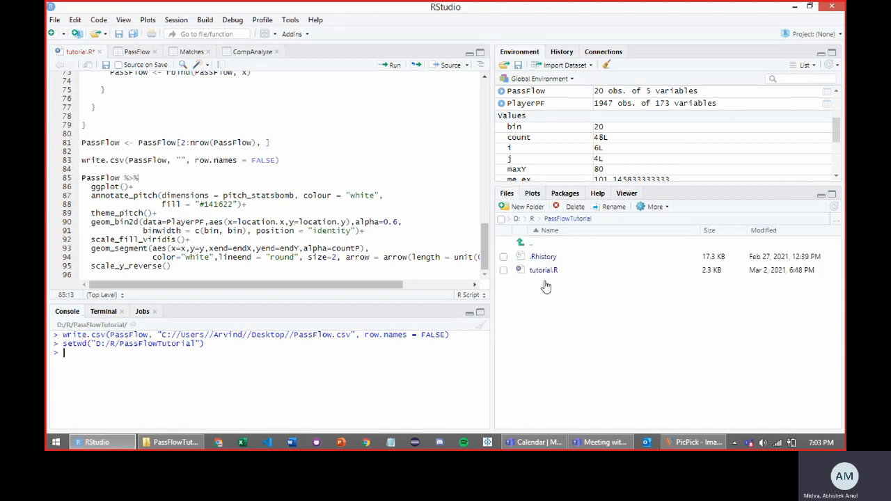
click(106, 64)
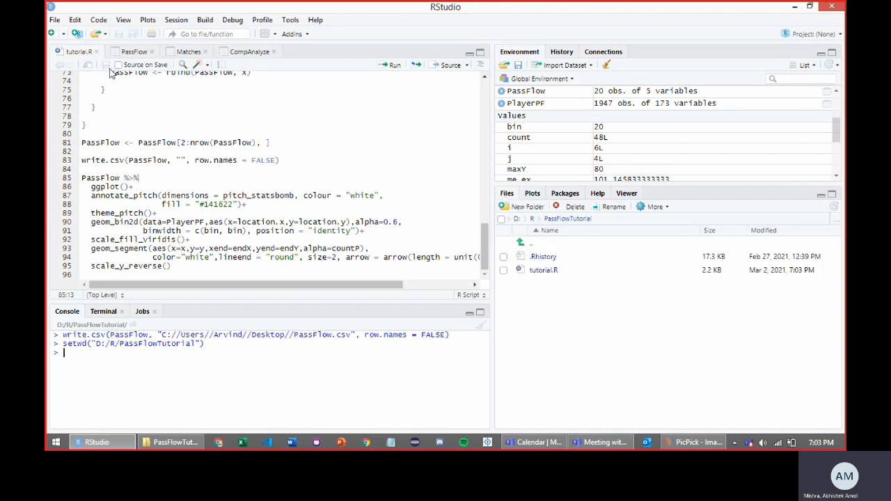
mouse_move(543, 270)
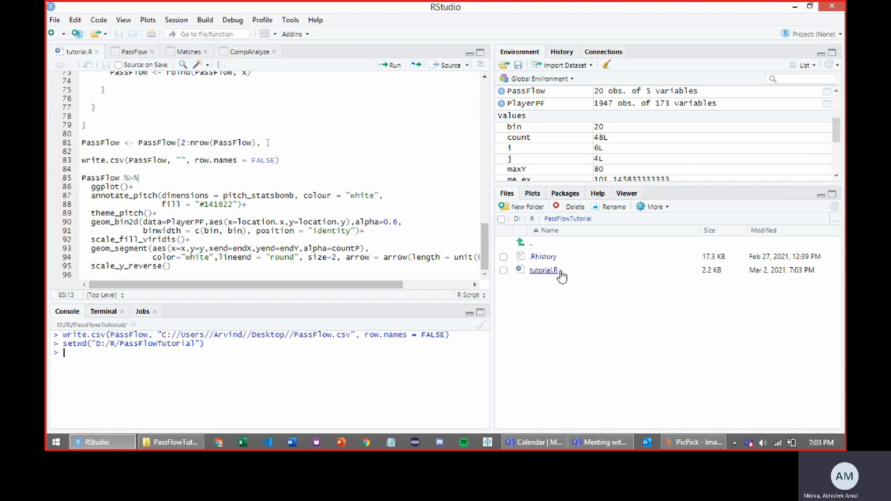
mouse_move(688, 312)
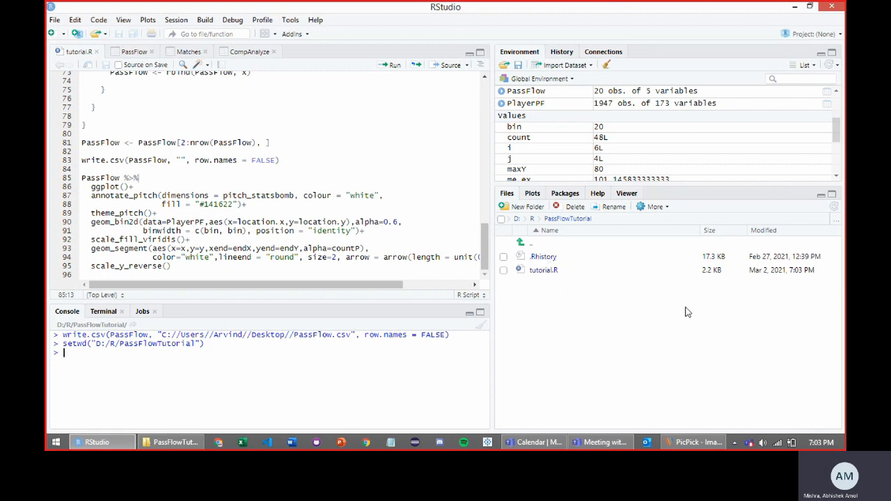
mouse_move(805, 279)
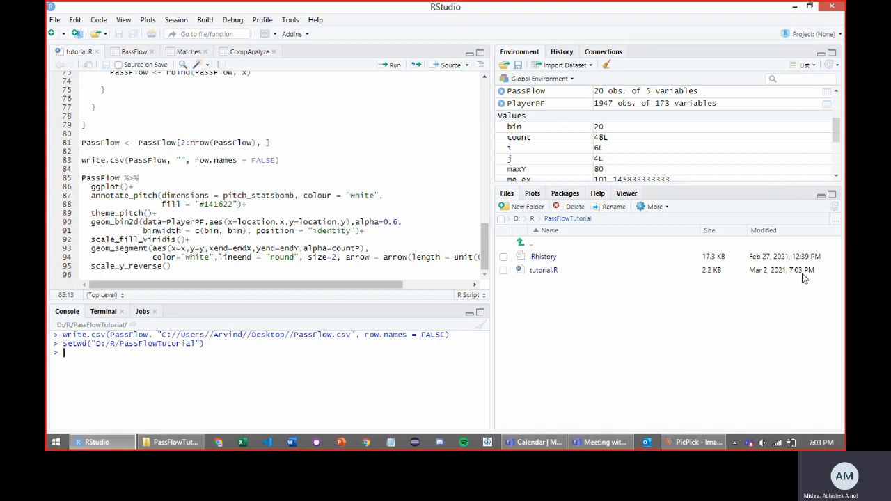
mouse_move(633, 243)
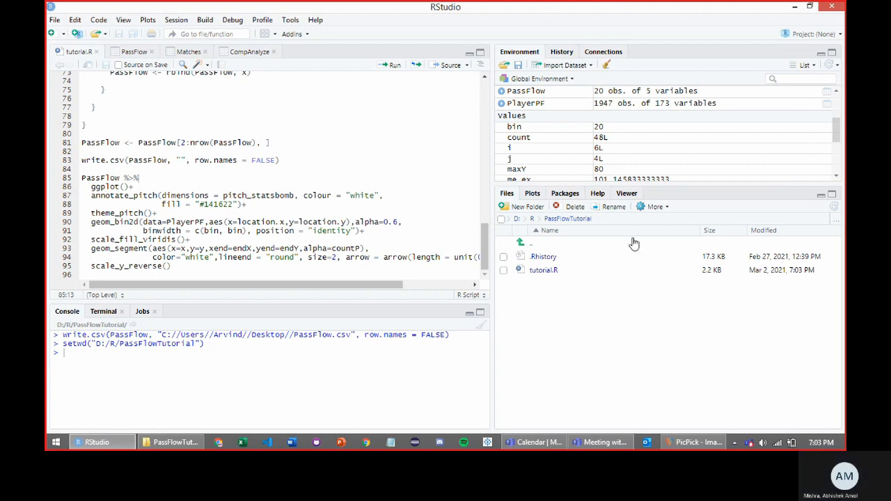
mouse_move(563, 353)
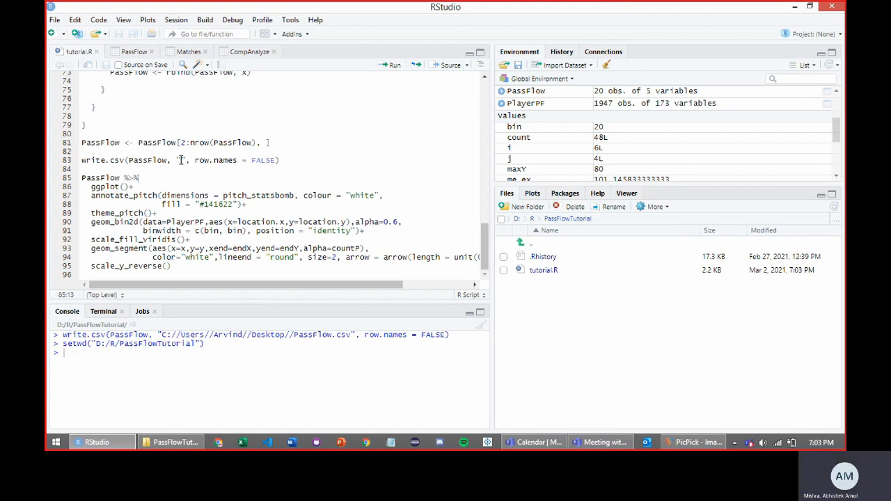
mouse_move(170, 443)
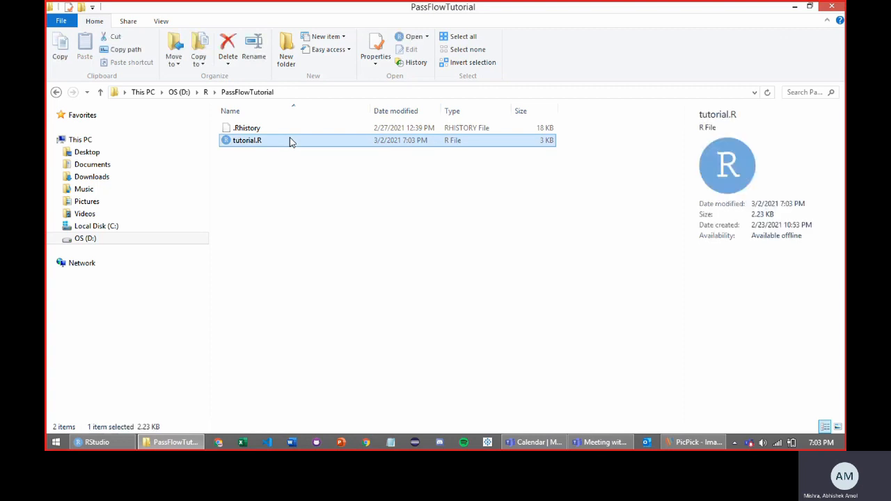
Step: Read tutorial.R's folder path D:\R\PassFlowTutorial from its Properties details
right_click(248, 139)
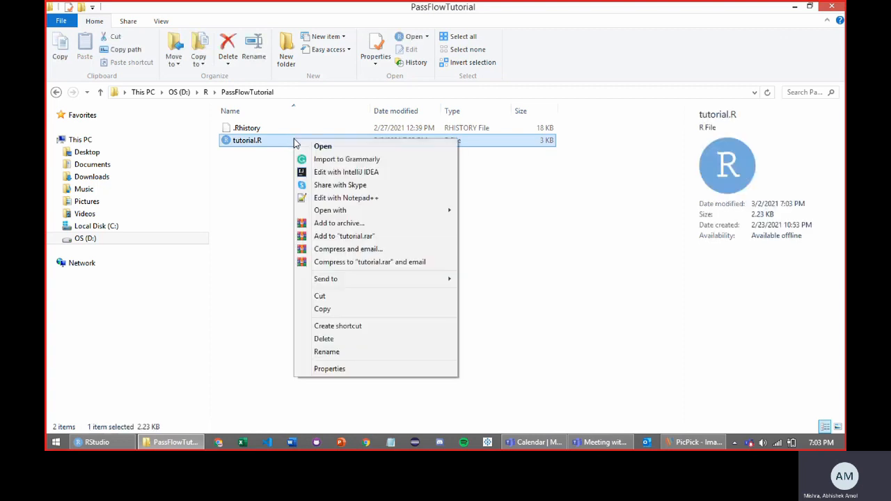
click(329, 368)
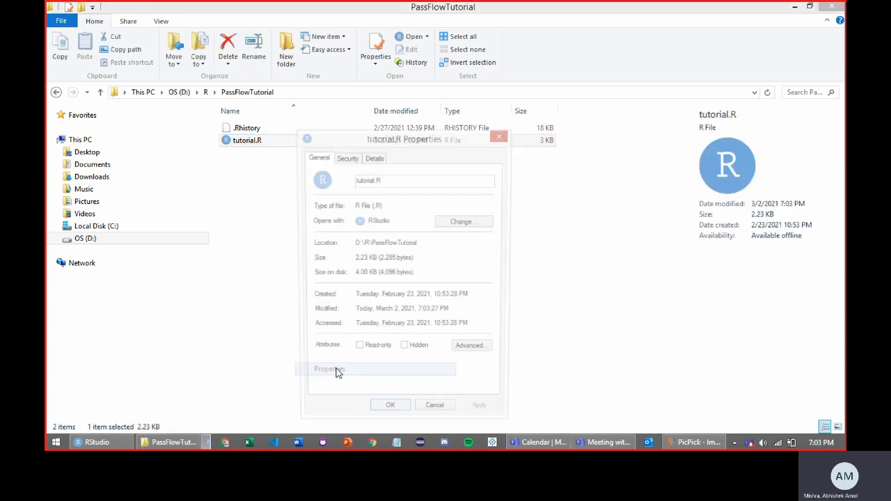
click(373, 156)
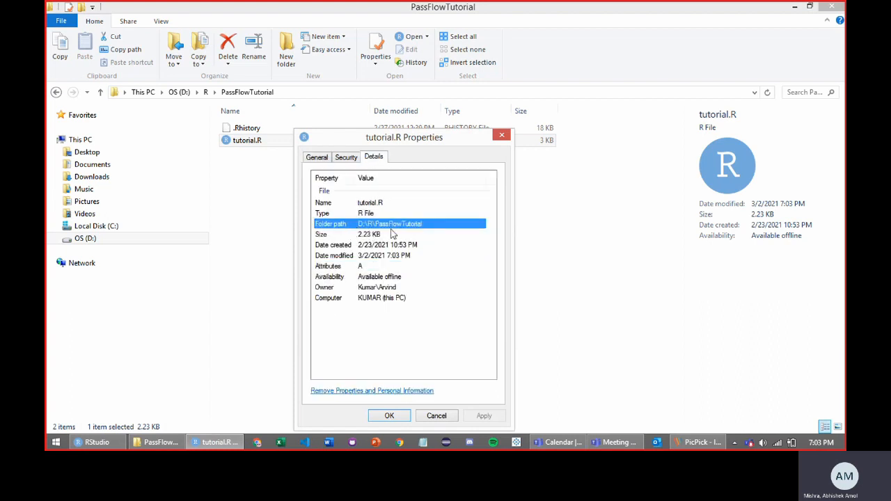
mouse_move(341, 258)
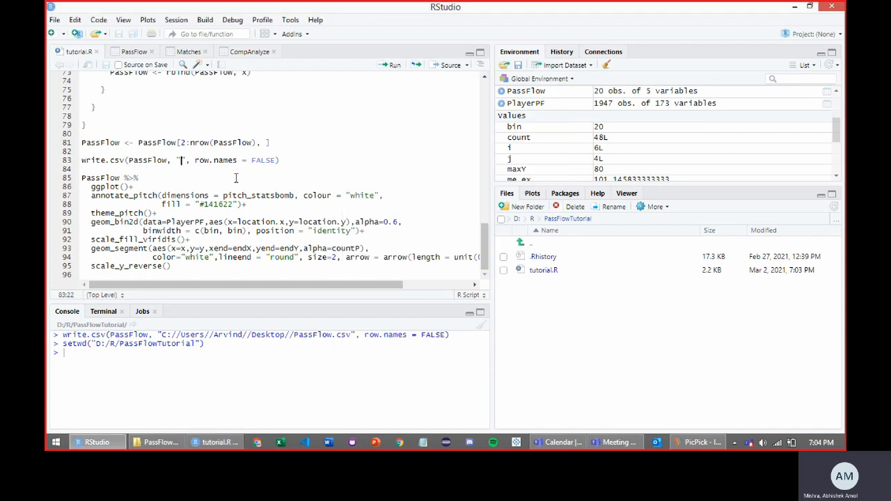
Step: Write D:\\R\\PassFlowTutorial\\PassFlow.csv as the write.csv path and run the export line
text(D:\\R\\PassFlowTutorial)
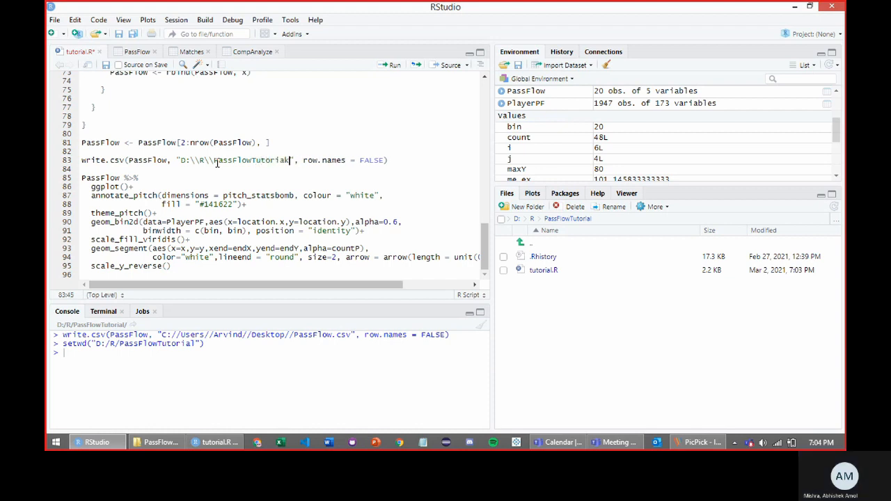
text(\\)
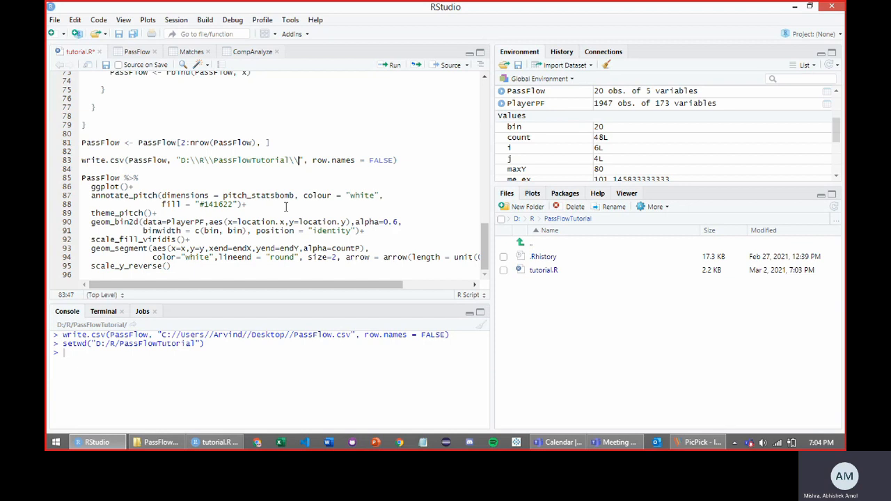
text(PassFlw)
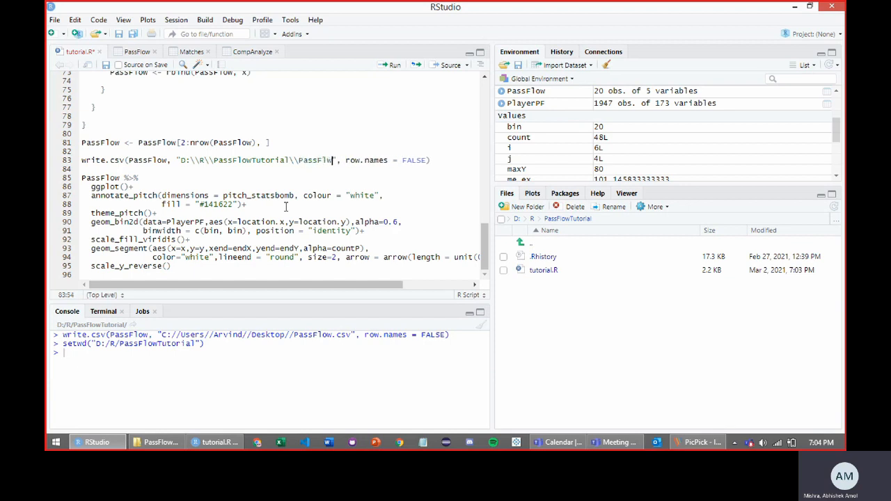
text(.csv)
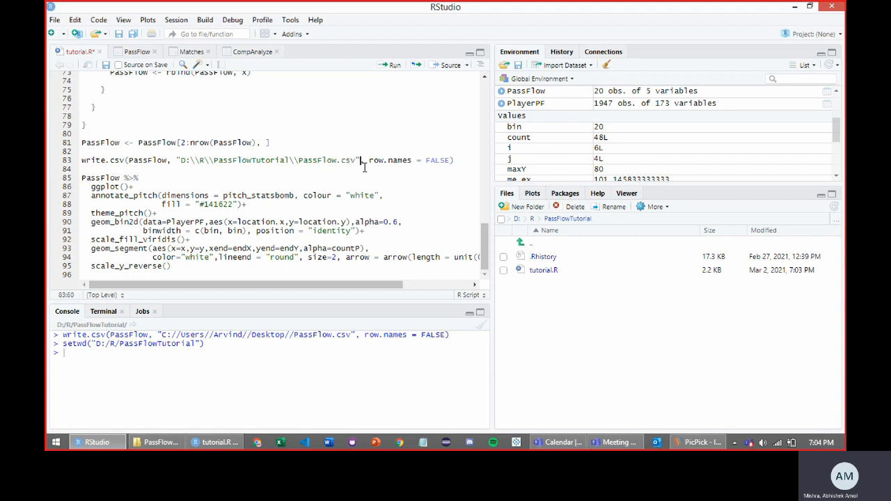
mouse_move(365, 164)
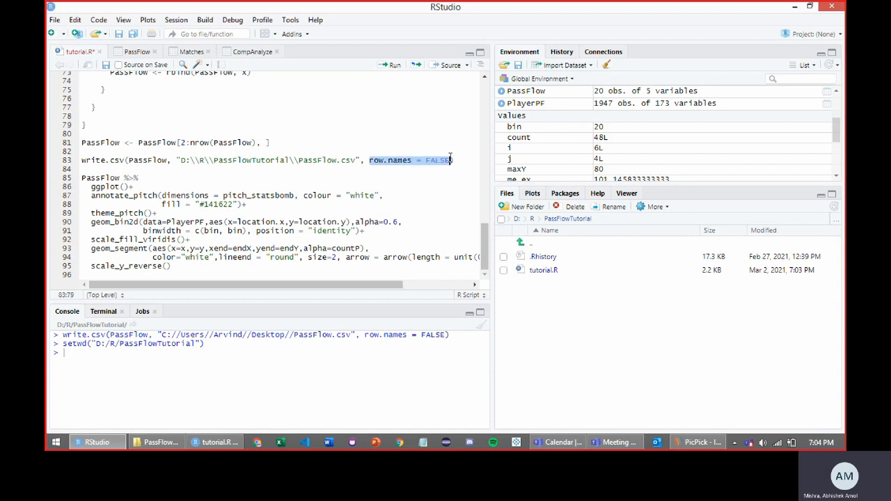
click(393, 66)
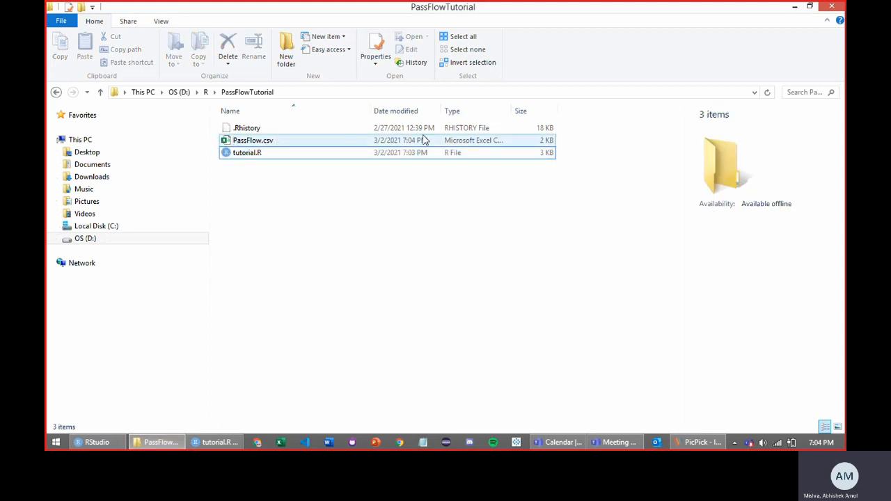
mouse_move(282, 149)
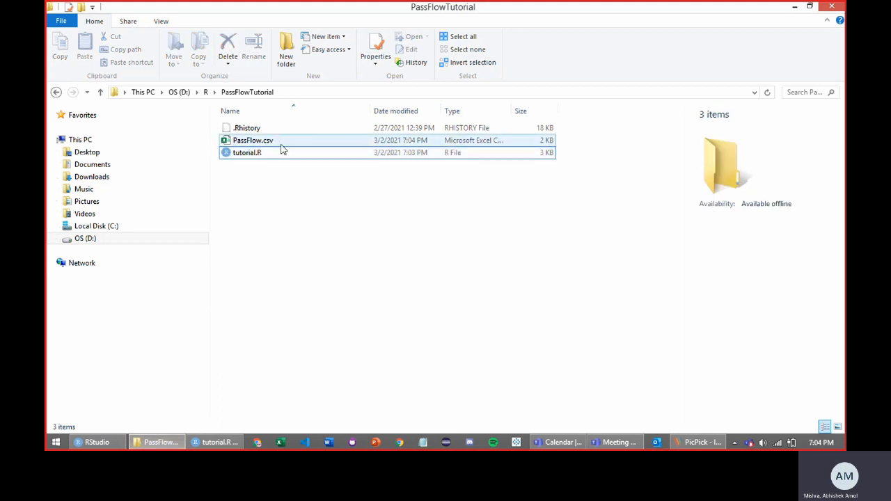
Step: Open PassFlow.csv from the PassFlowTutorial folder in Excel
click(248, 152)
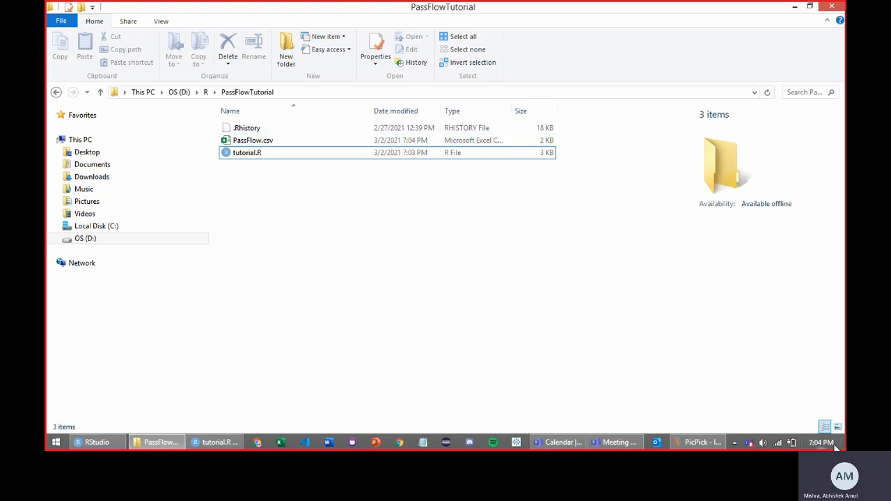
click(254, 139)
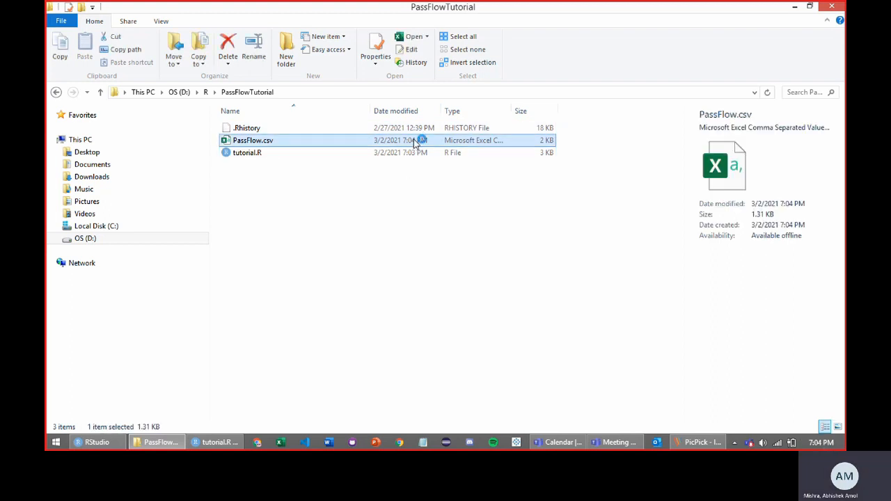
double_click(254, 139)
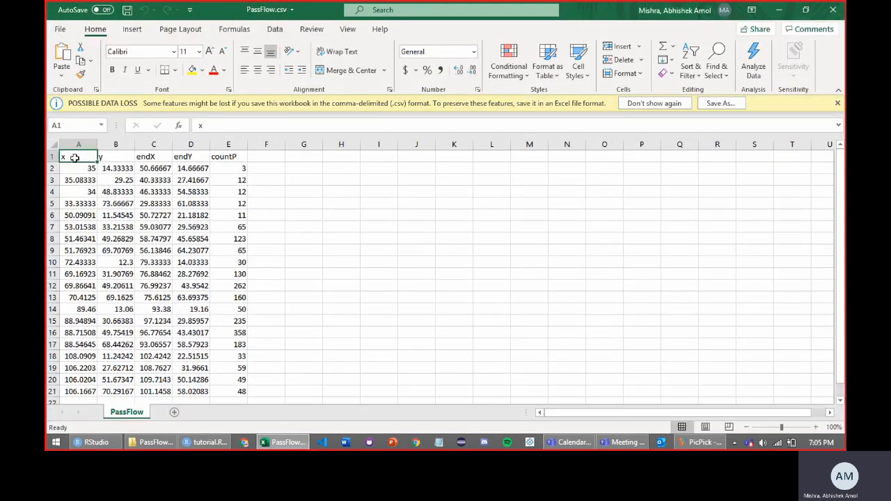
Step: Enter the row-number formula =ROW()-1 in the empty column beside countP
click(153, 156)
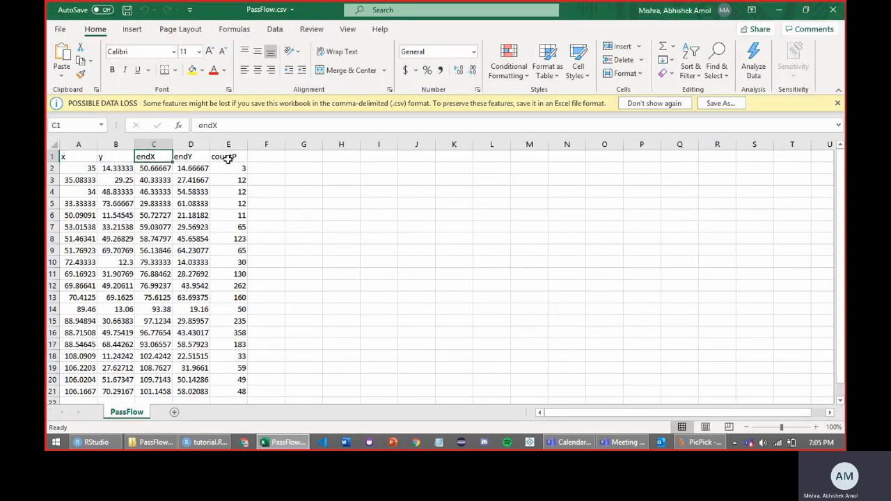
click(229, 156)
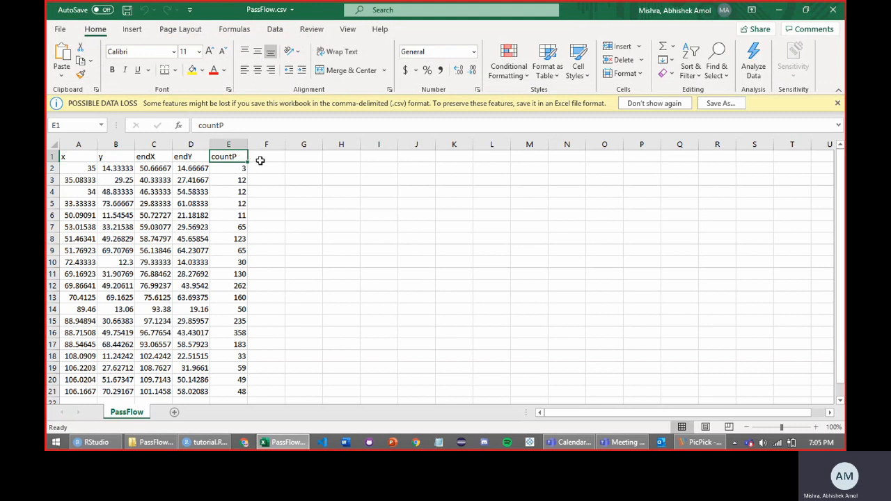
click(266, 156)
text(id)
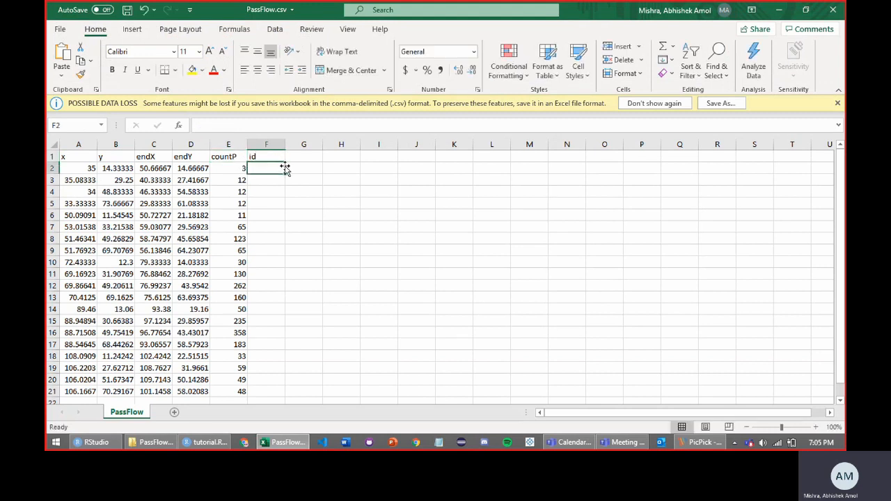
text(=)
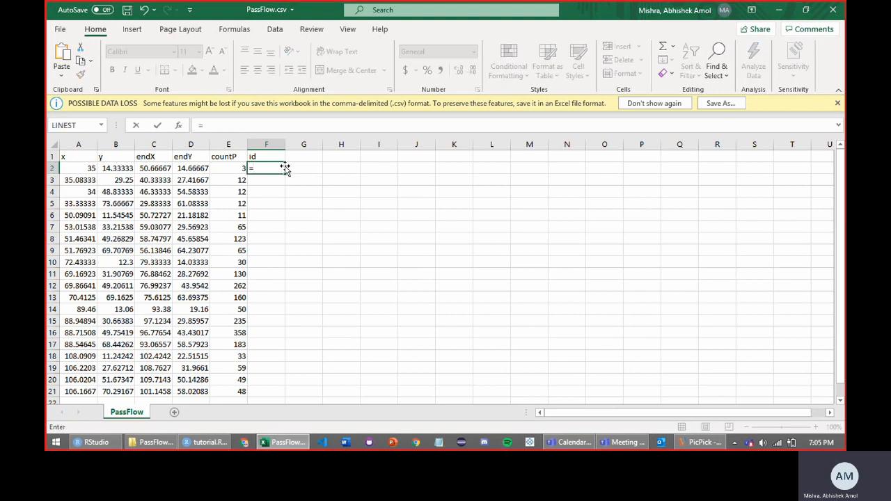
text(=ROW()
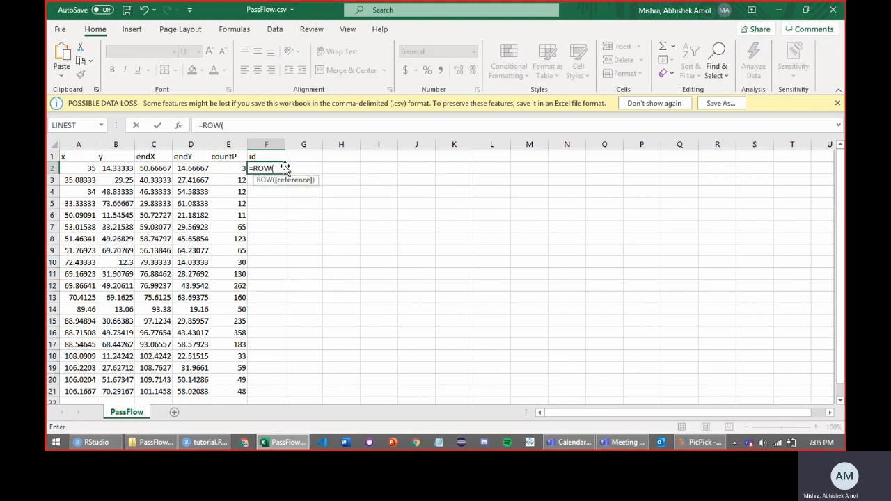
text()-1)
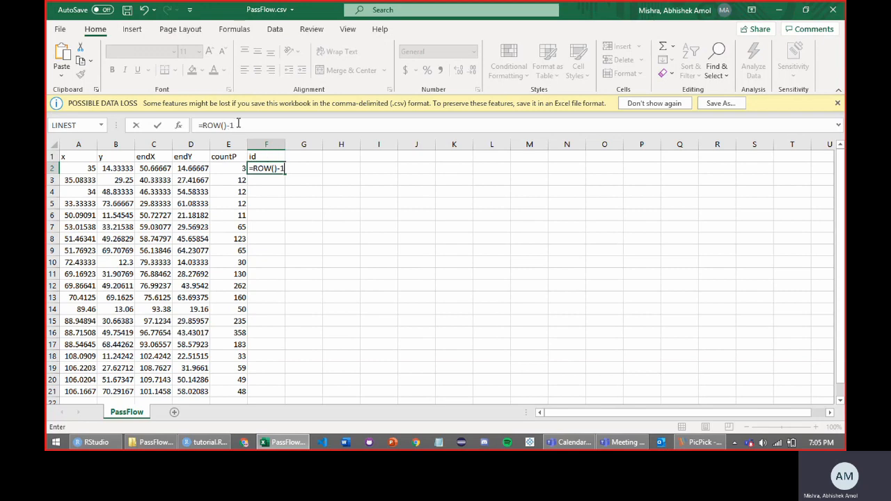
key(Return)
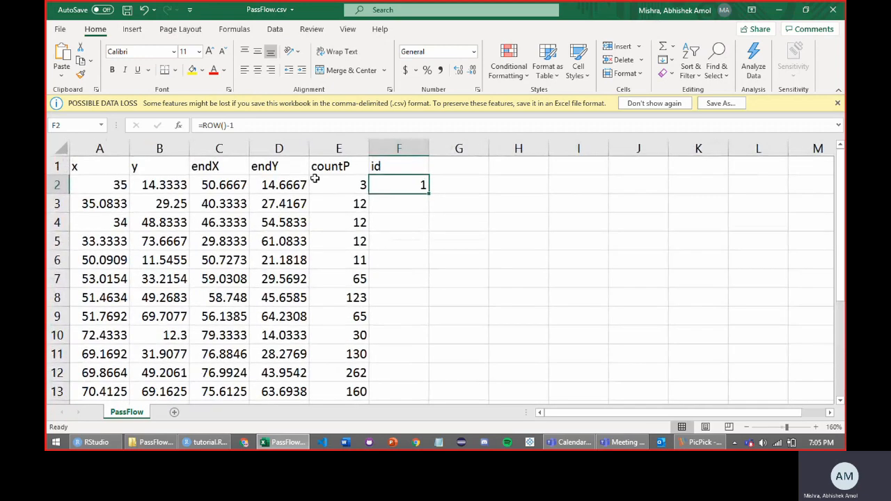
Step: Edit the id formula in F2 and fill it down to number the 20 pass rows
double_click(398, 184)
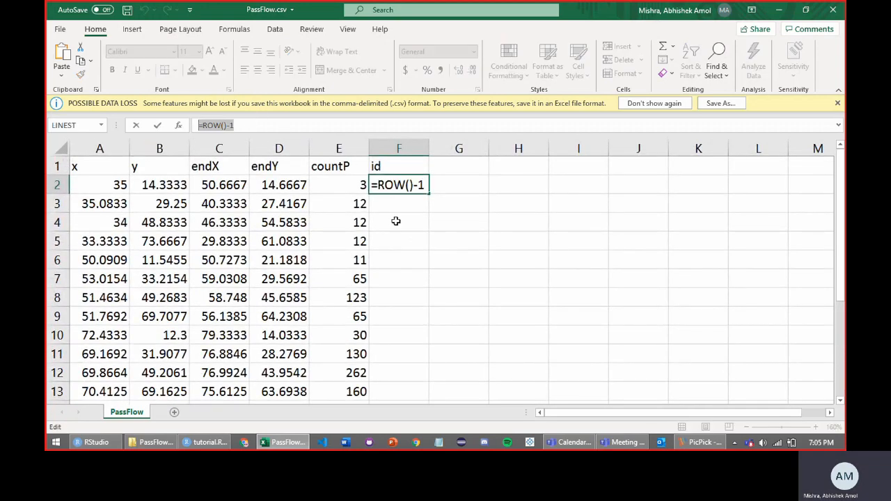
mouse_move(445, 192)
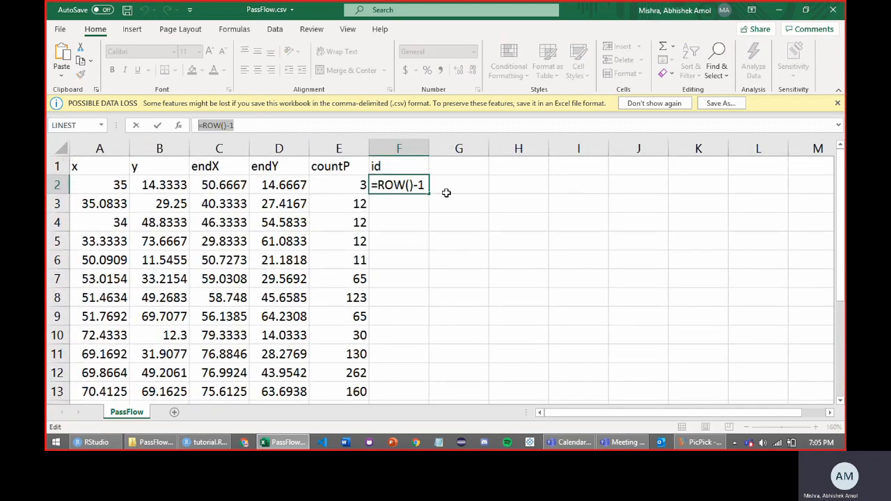
text(=G)
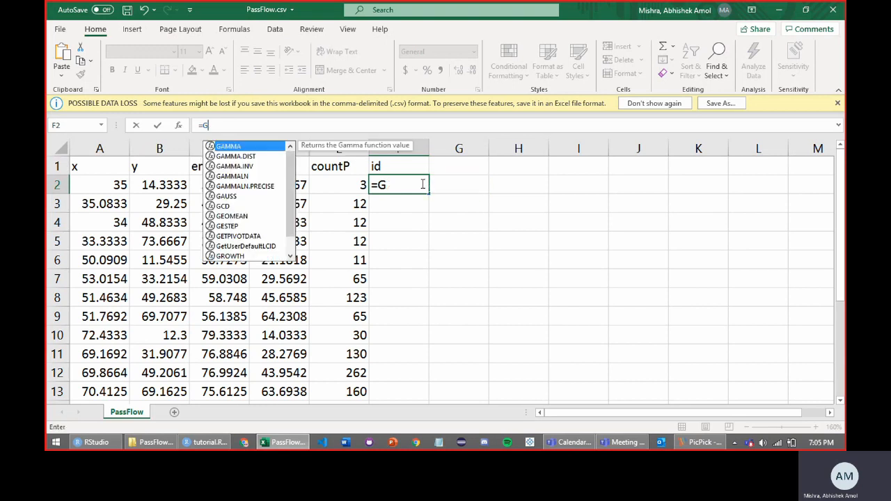
text(ROW()-1)
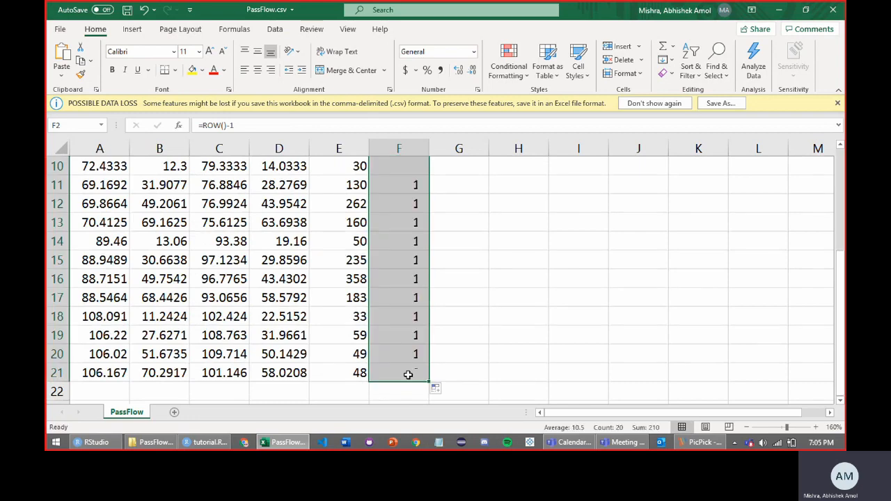
scroll(up, 3)
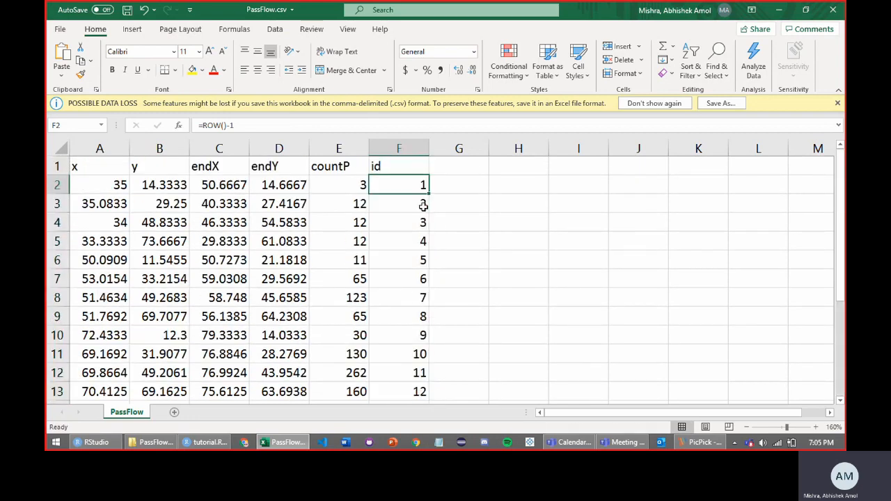
mouse_move(420, 209)
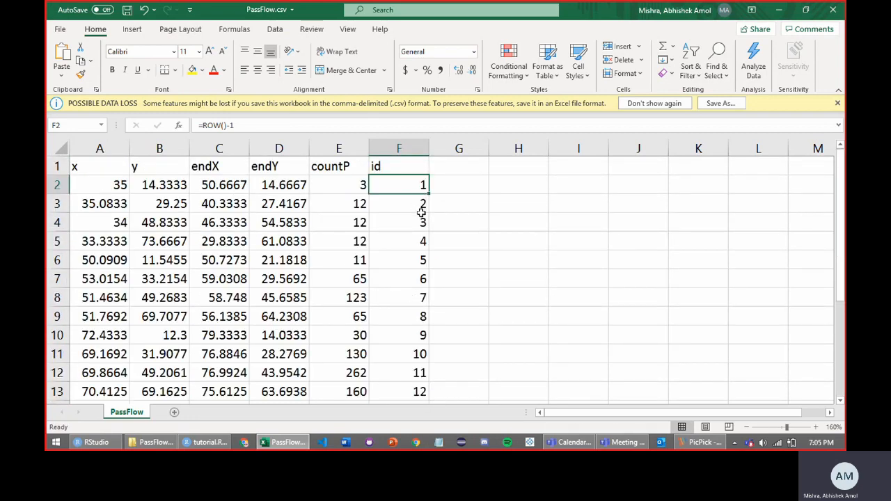
scroll(down, 3)
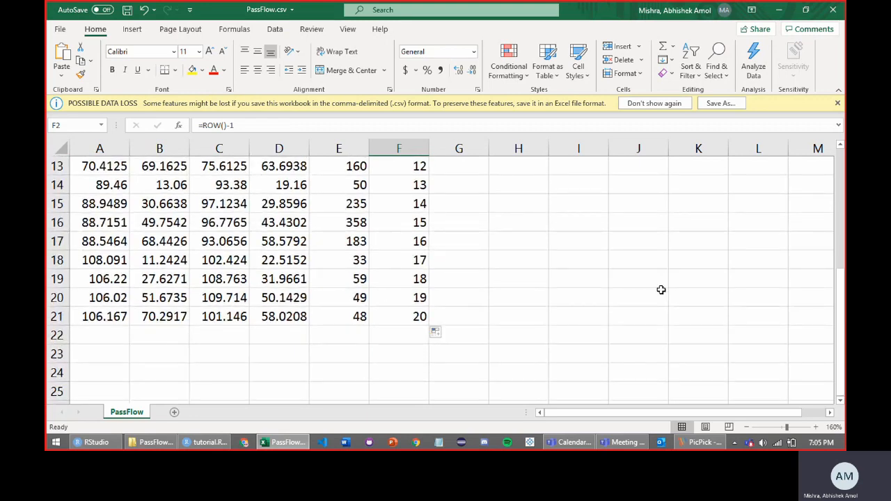
mouse_move(721, 103)
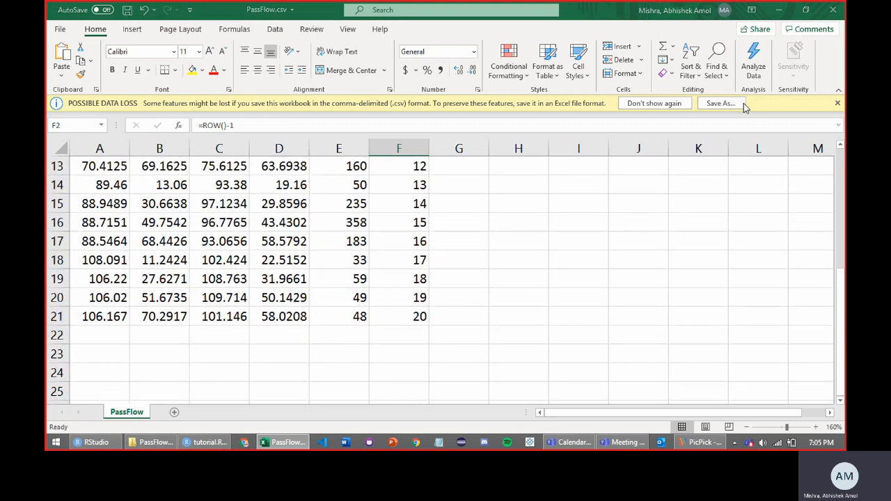
Step: Save the id-numbered data as Excel Workbook PassFlow.xlsx instead of CSV
click(721, 103)
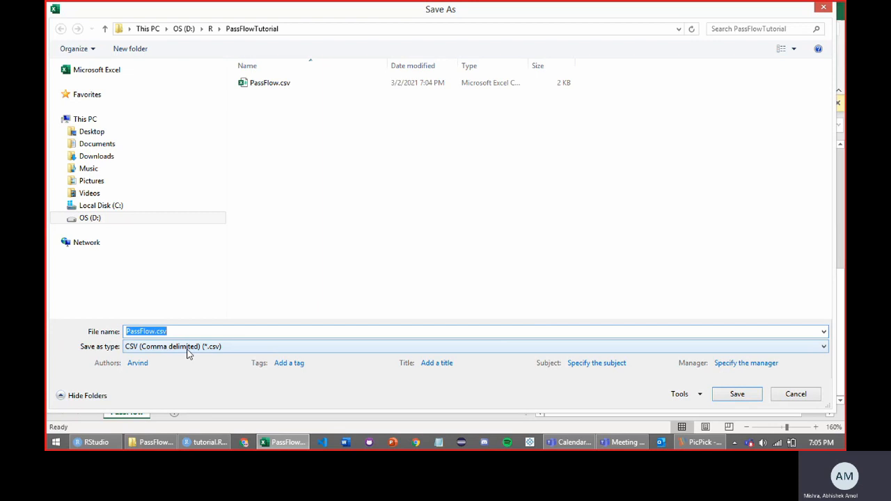
click(821, 347)
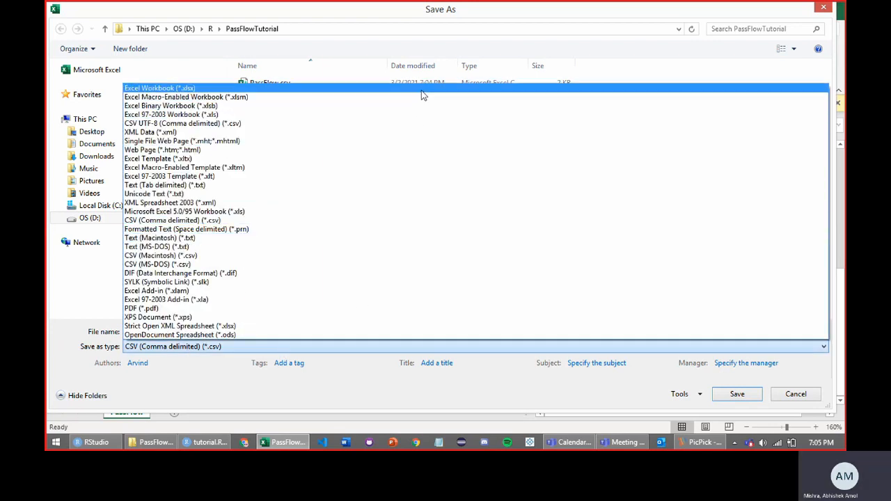
click(158, 88)
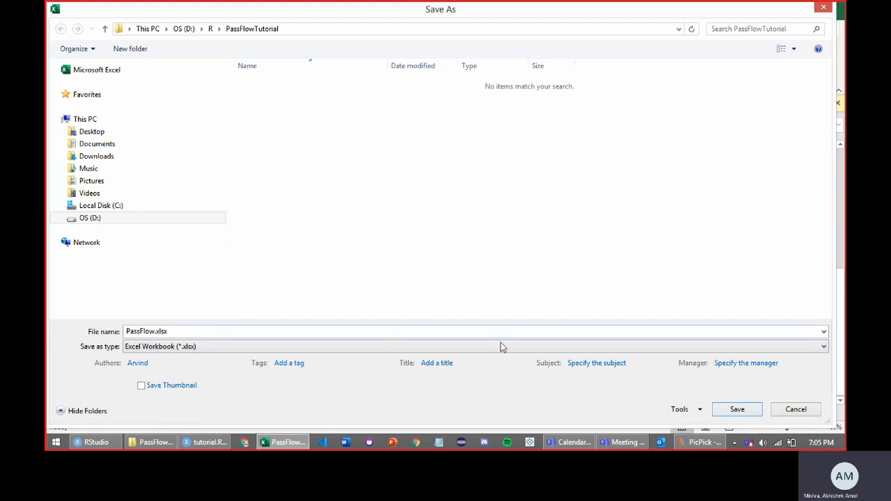
click(736, 409)
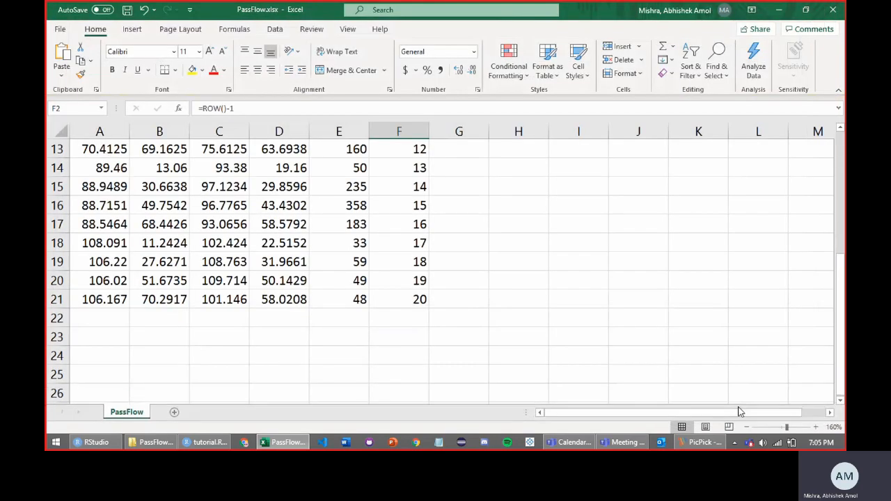
click(518, 186)
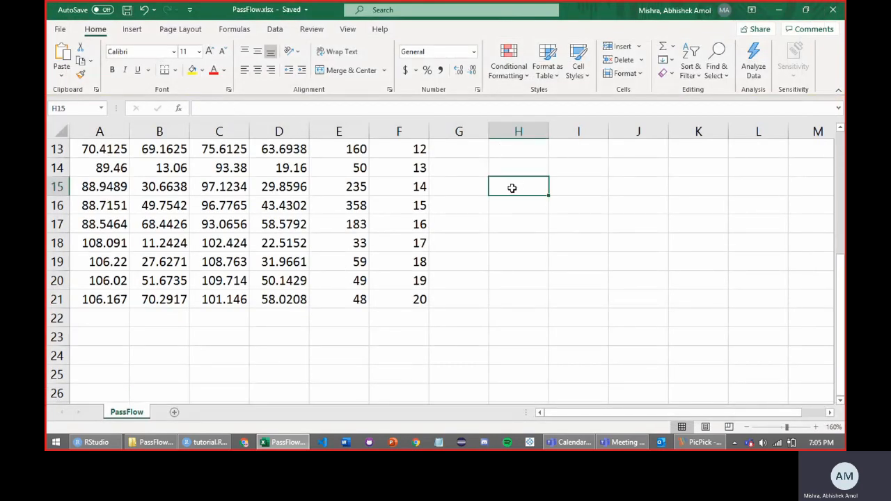
scroll(up, 3)
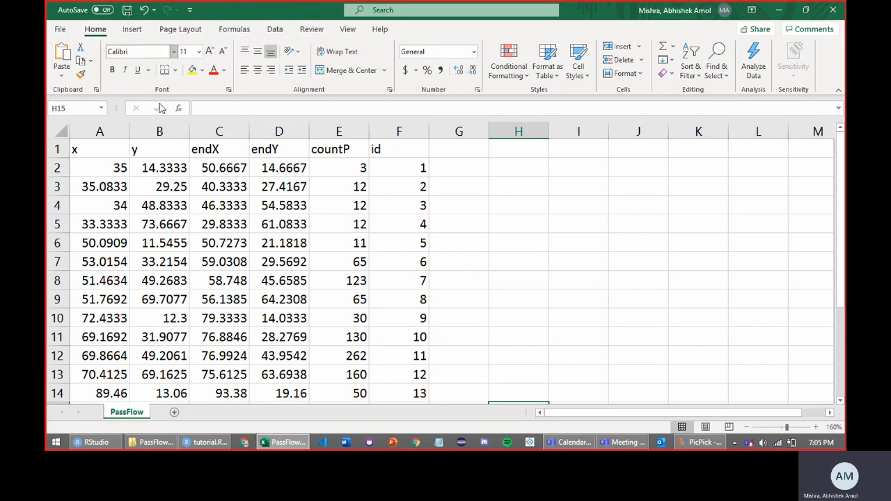
key(ctrl+s)
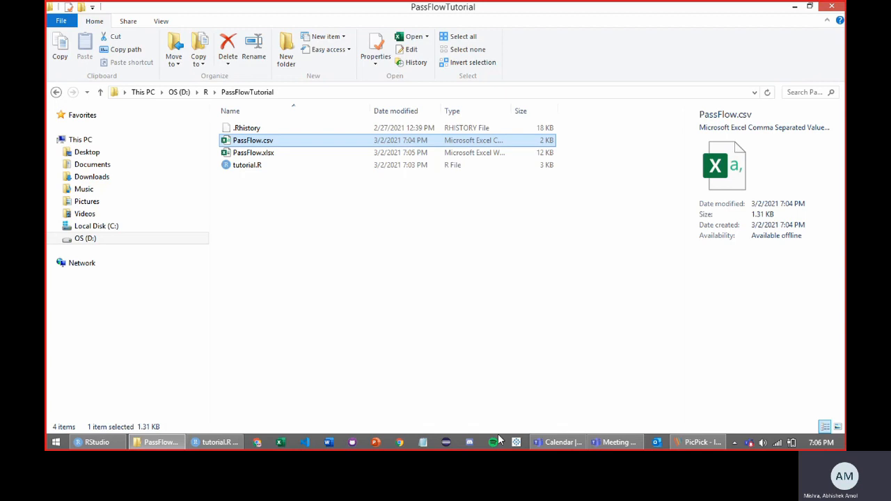
Step: Switch from File Explorer to Tableau Public's start page
click(516, 443)
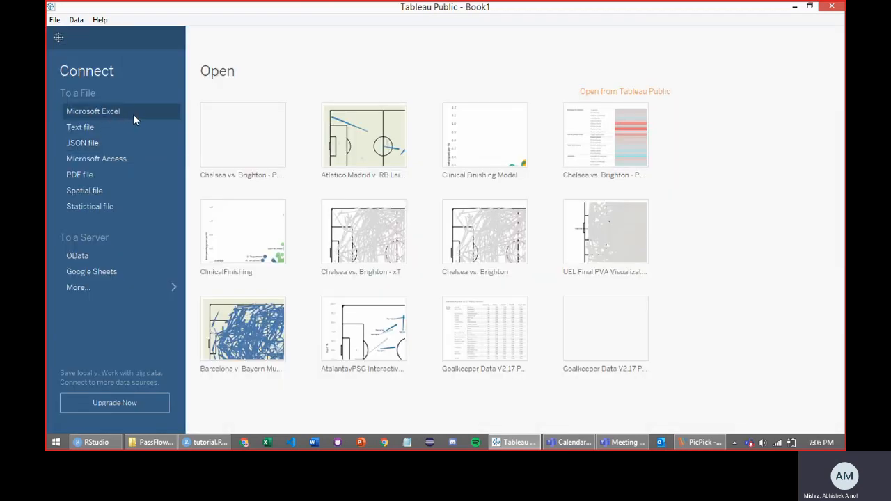
Step: Connect to PassFlow.xlsx as a Microsoft Excel data source
click(92, 111)
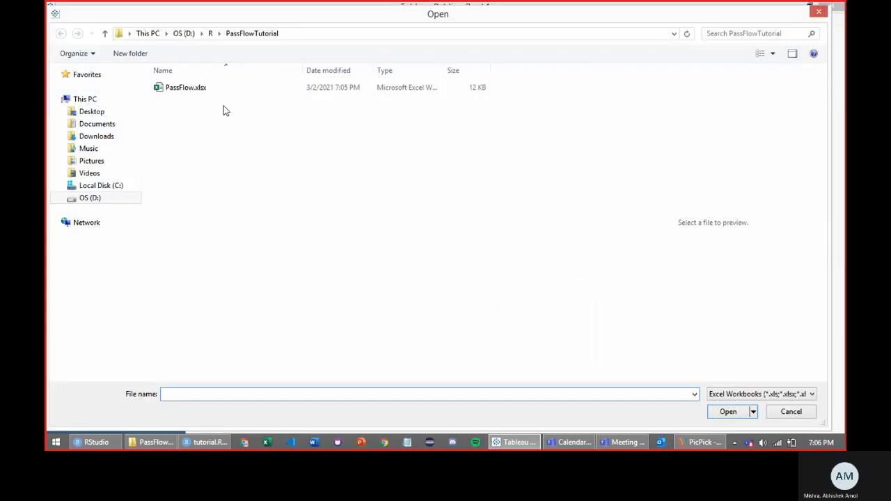
click(186, 86)
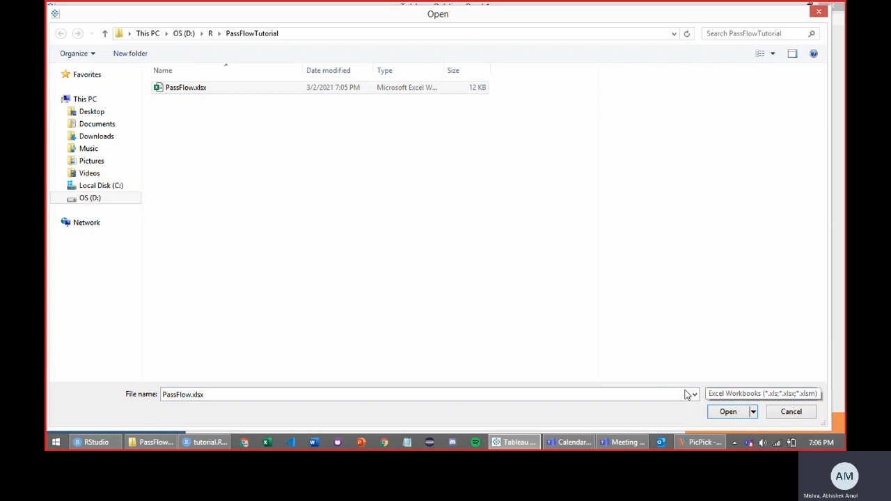
click(728, 413)
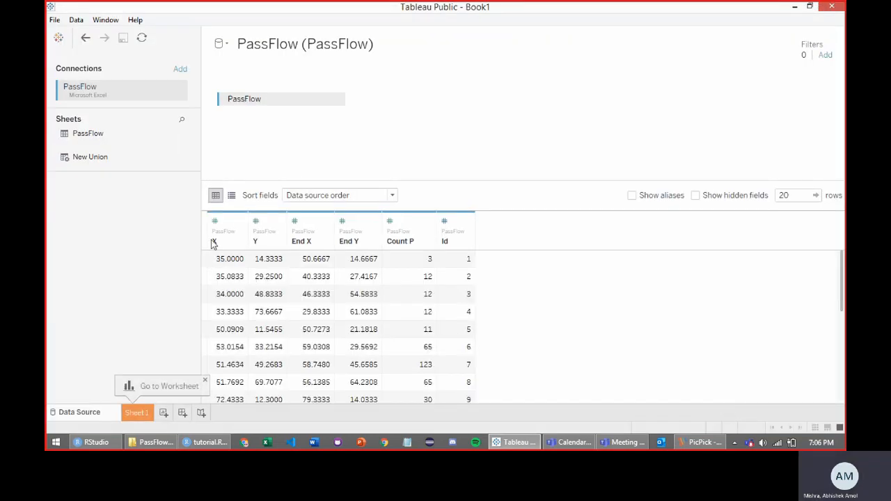
mouse_move(457, 241)
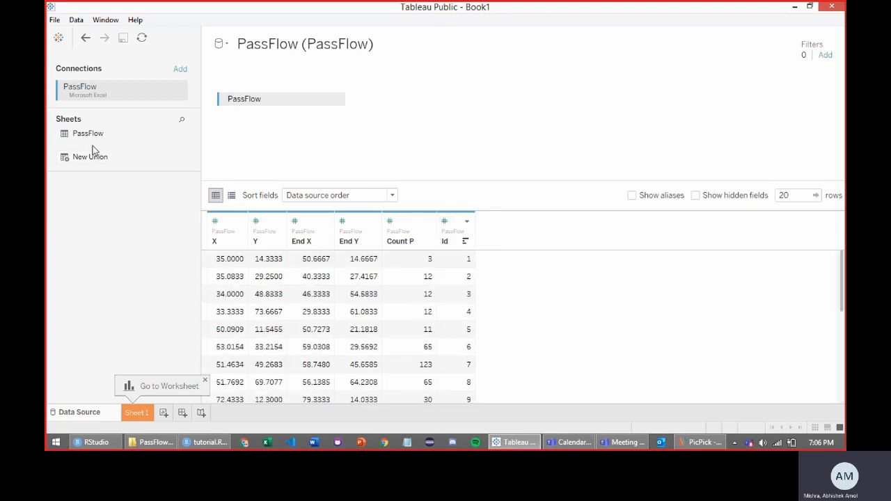
Step: Union PassFlow with a second copy of itself into PassFlow+, then go to Sheet 1
drag(87, 133, 142, 157)
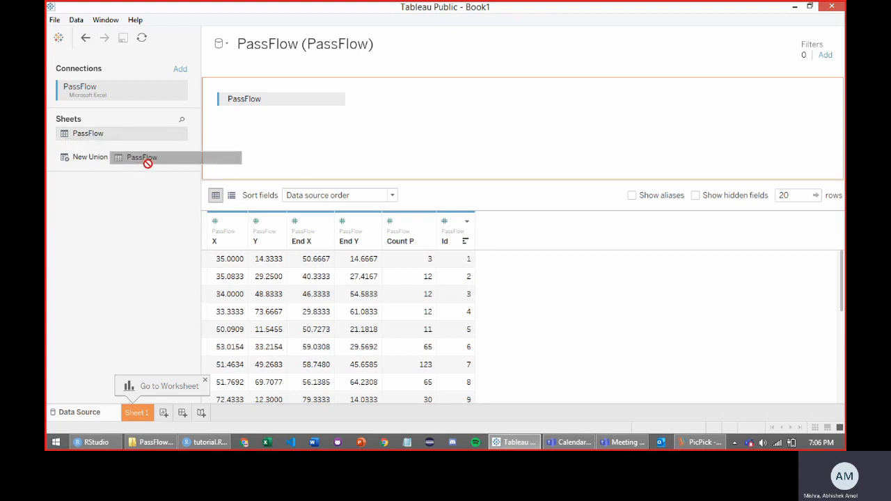
drag(142, 158, 259, 113)
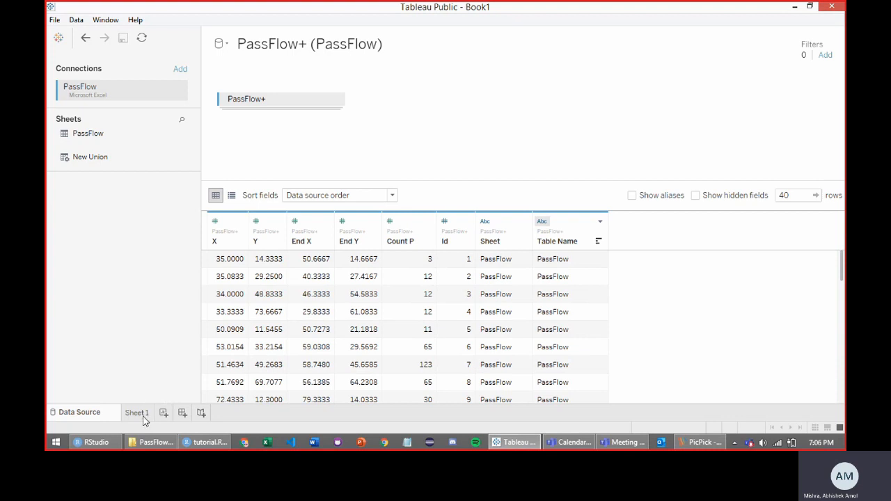
click(137, 413)
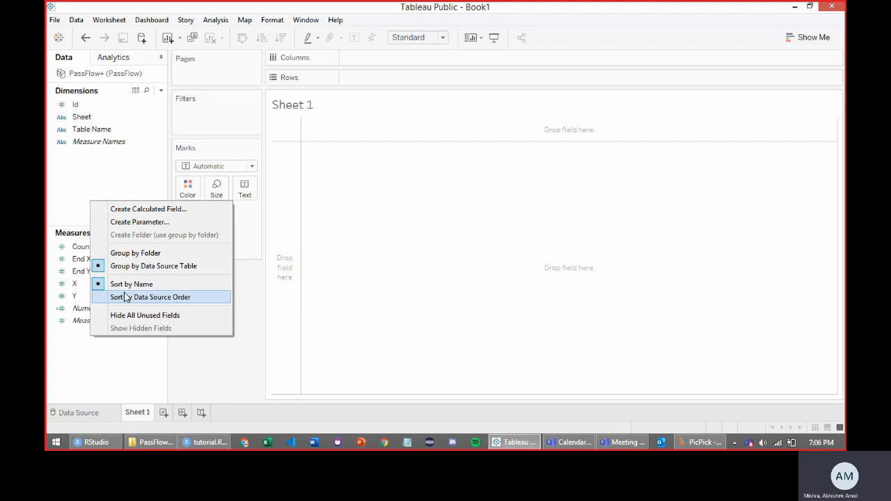
Step: Create calculated field Pass_X: IF [Table Name]='PassFlow' THEN [X] ELSE [End X] END
click(148, 209)
text(Pass_X)
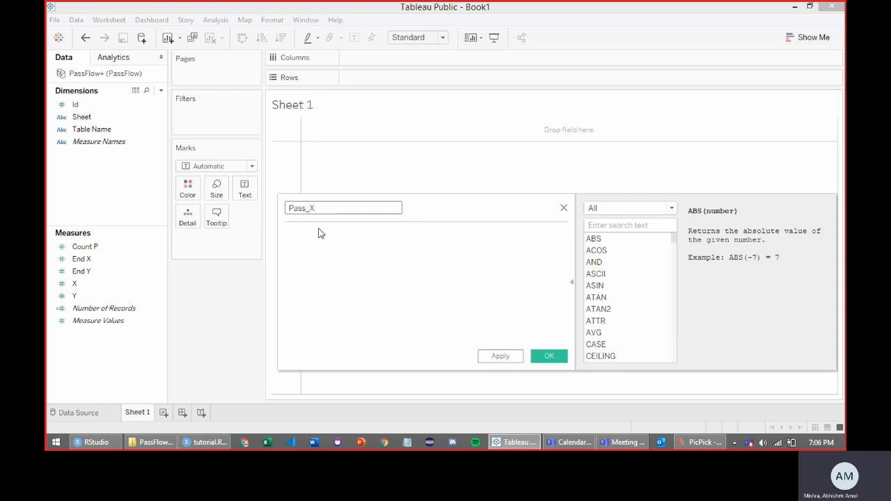
click(321, 232)
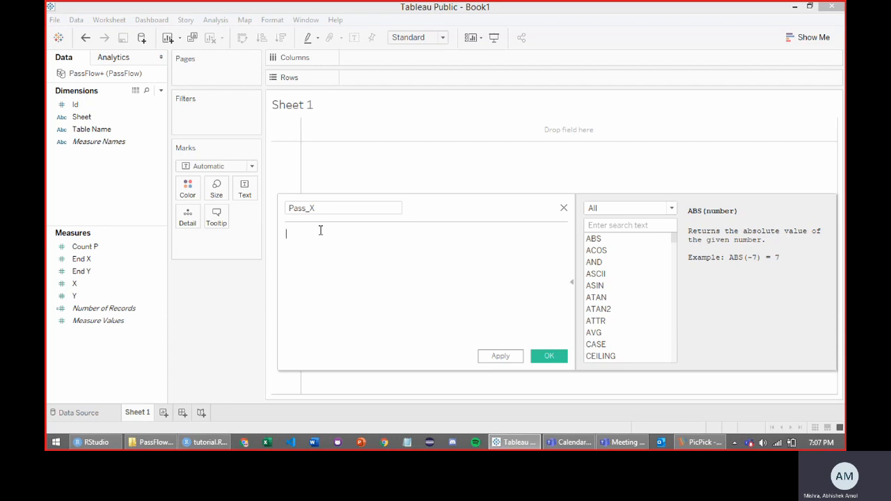
text(IF)
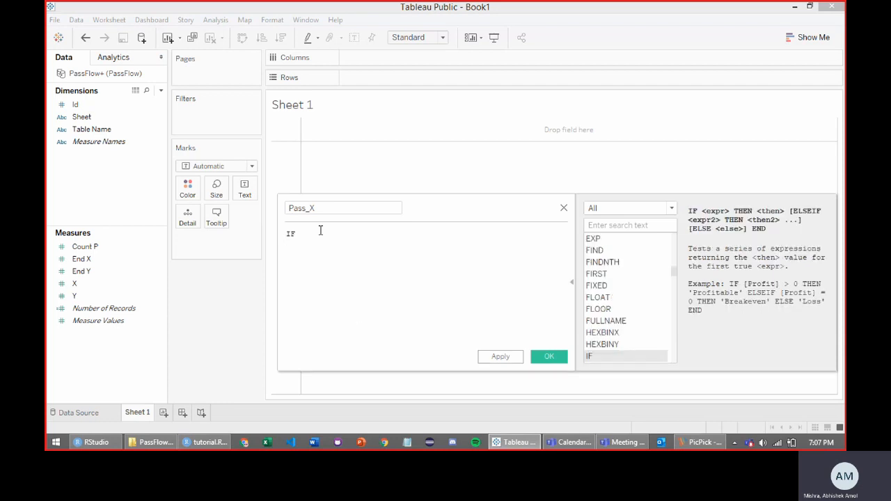
text(t)
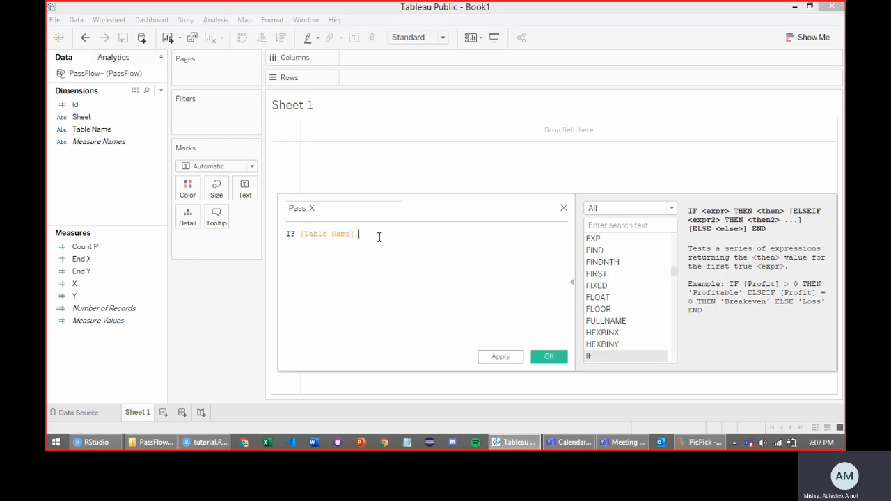
text(= s)
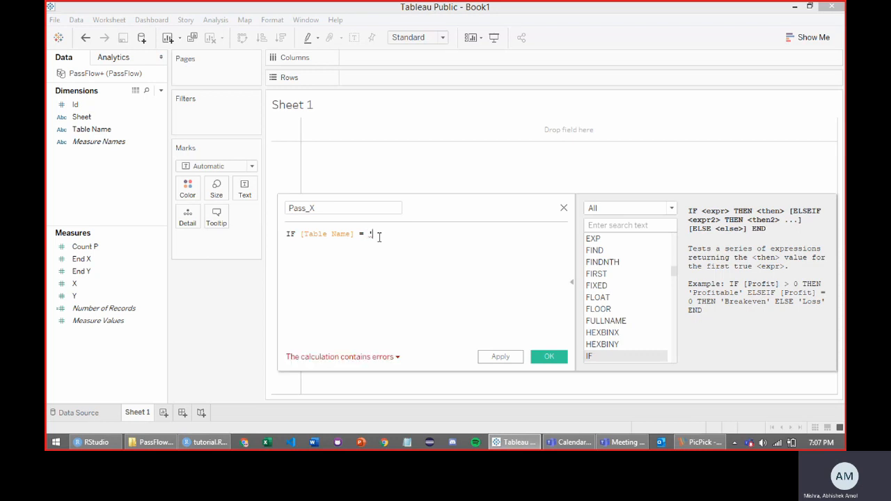
text('PassFlow)
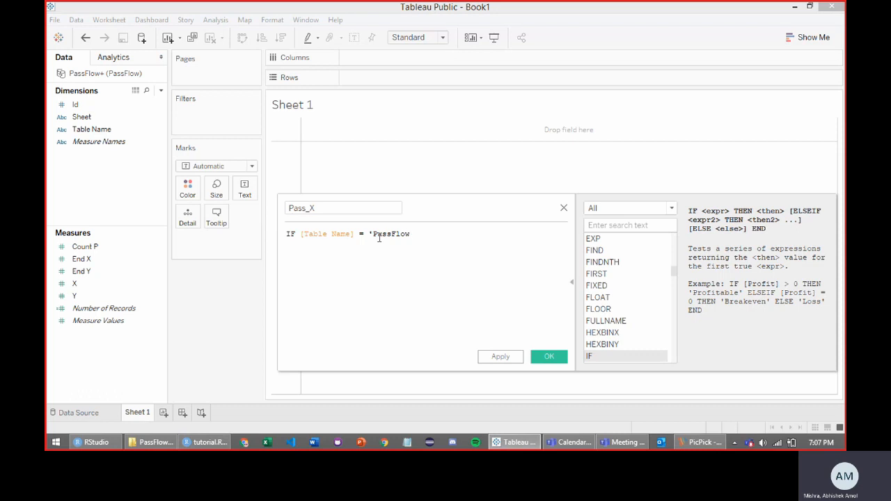
text(')
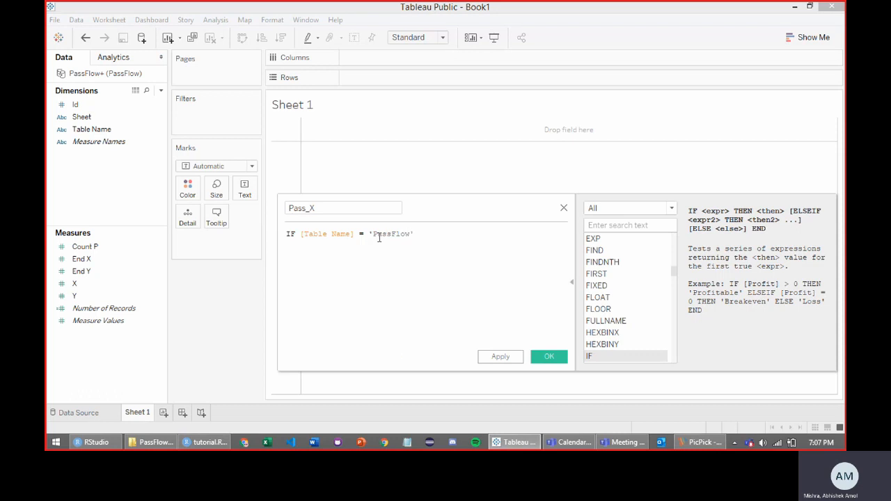
text(t)
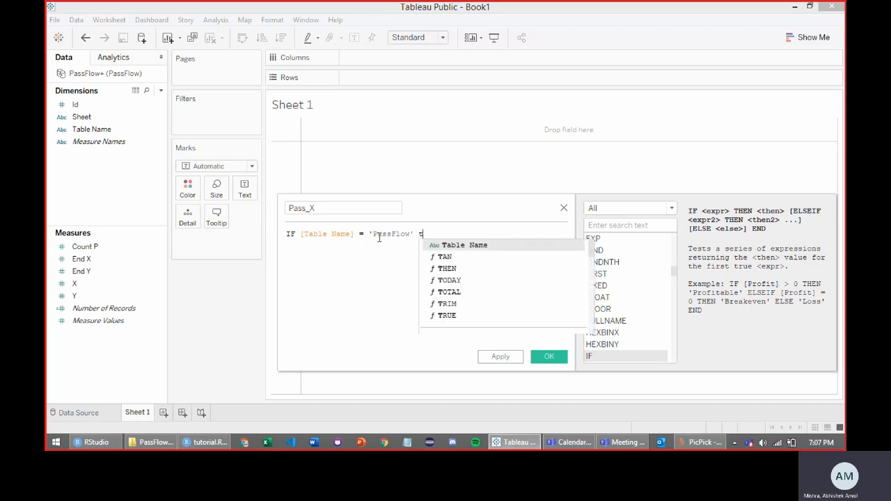
text(THEN)
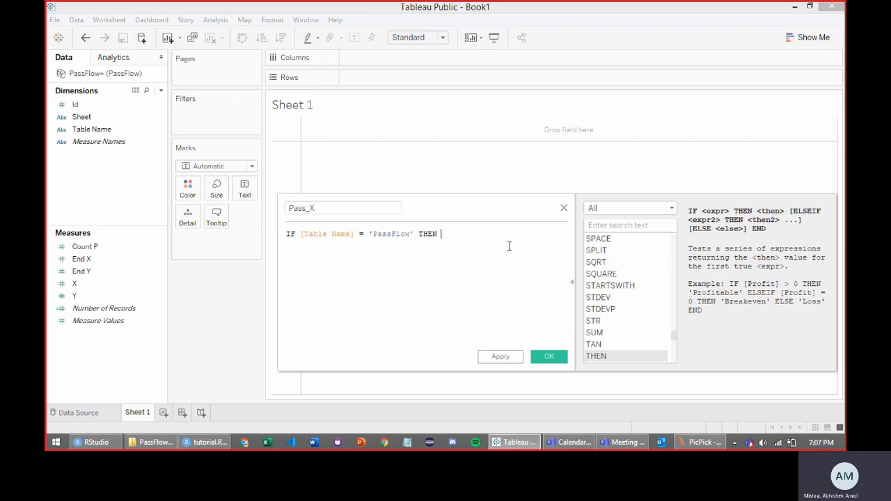
text(X)
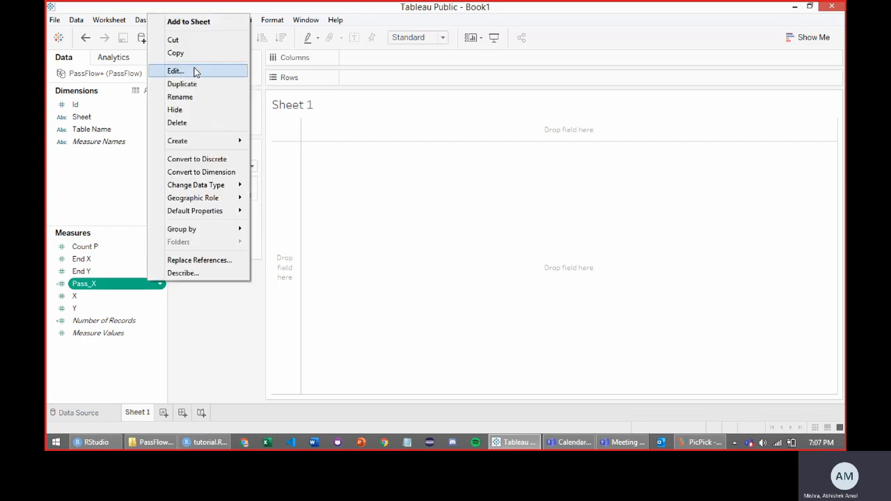
Step: Duplicate Pass_X as Pass_Y, swapping [X] for [Y] and [End X] for [End Y]
click(181, 83)
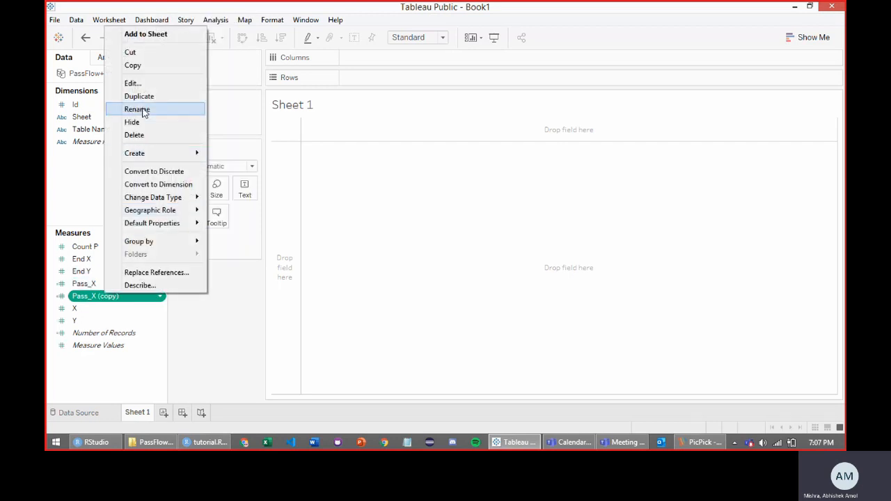
click(134, 83)
text(Pass_)
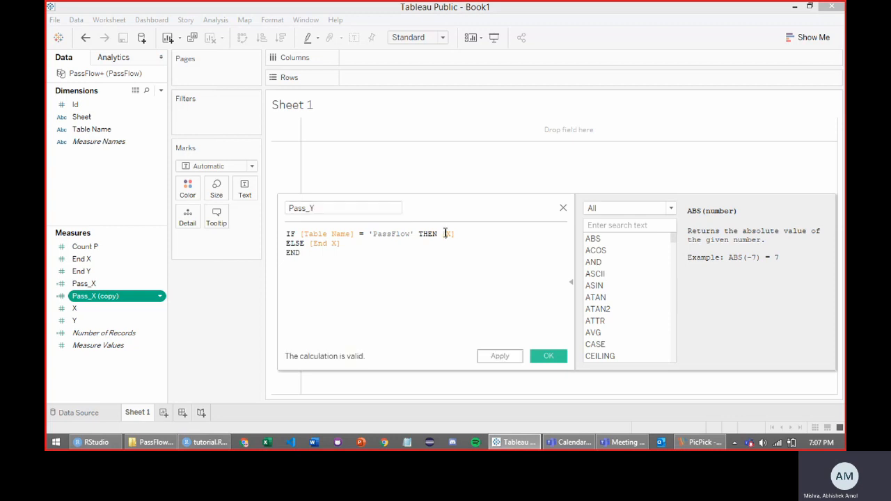
text(Y)
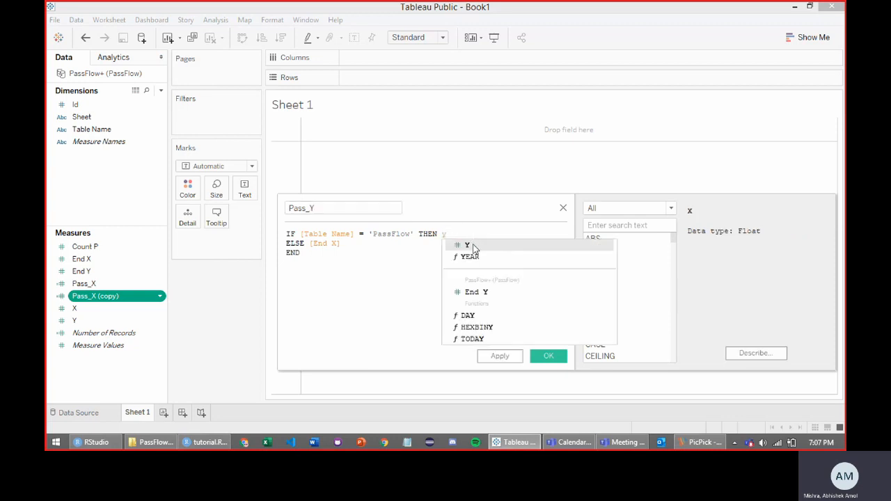
click(467, 245)
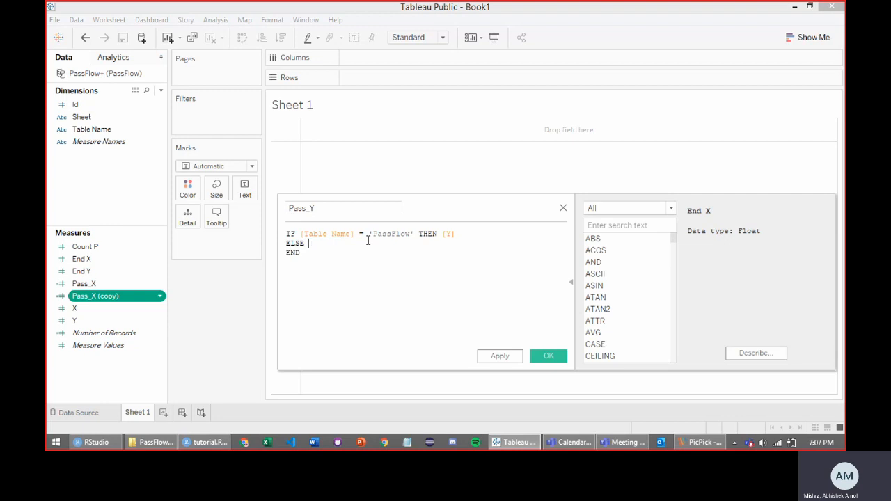
text(end)
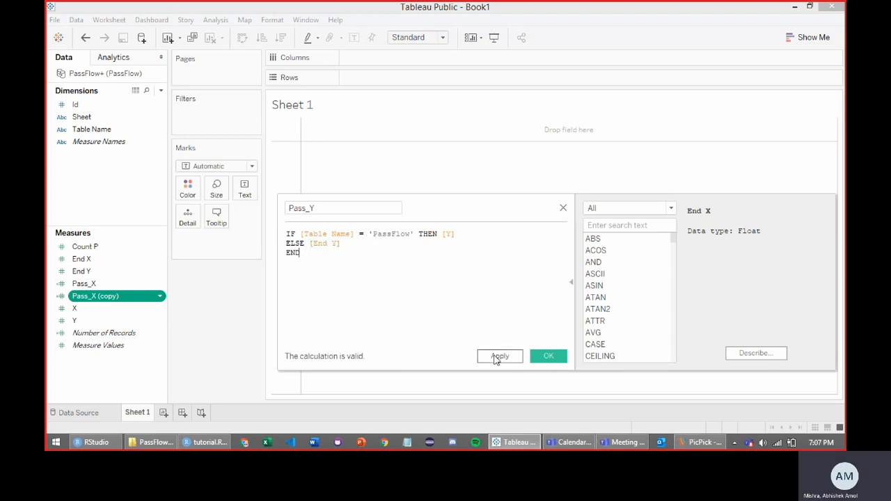
click(549, 356)
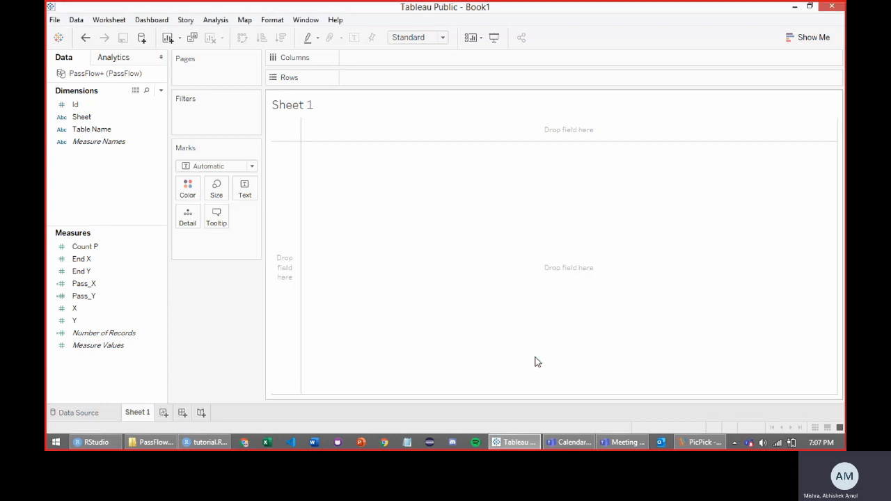
Step: Place Pass_X on Columns and Pass_Y on Rows
click(84, 285)
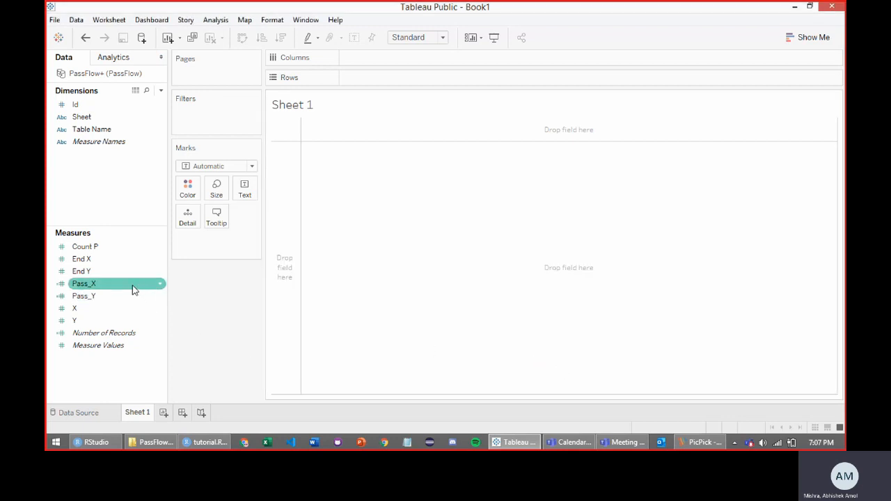
drag(84, 284, 407, 57)
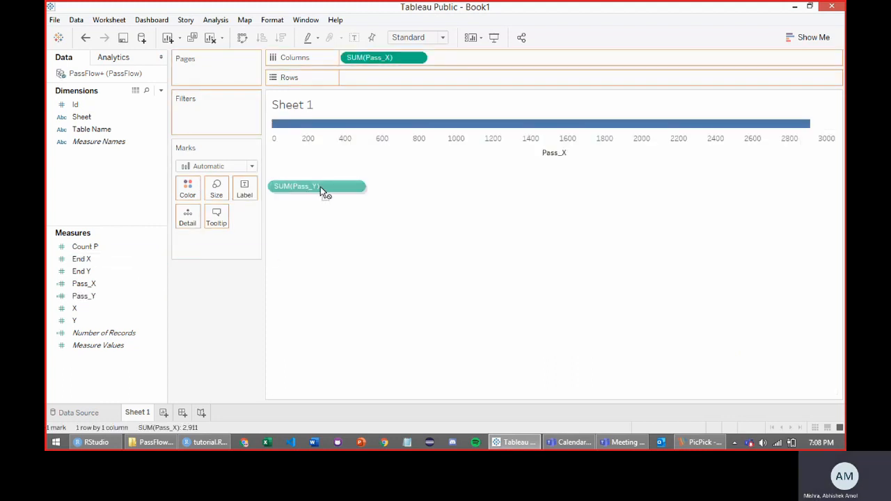
drag(318, 187, 383, 78)
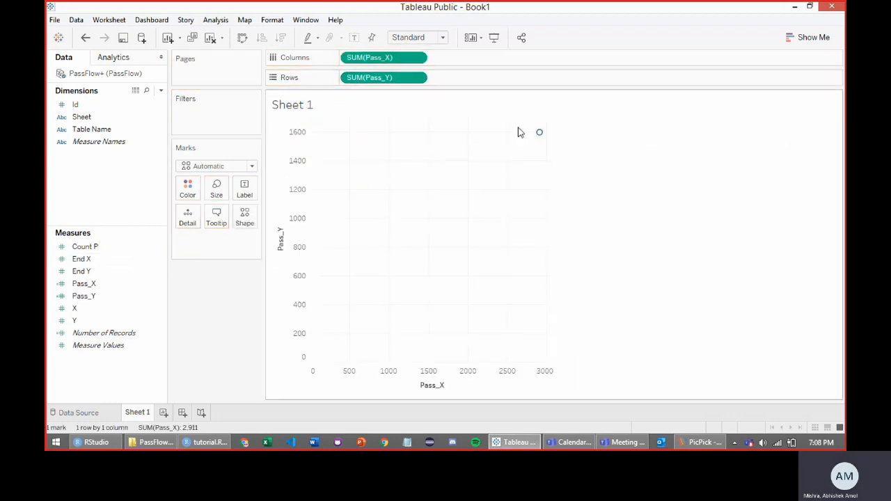
mouse_move(562, 153)
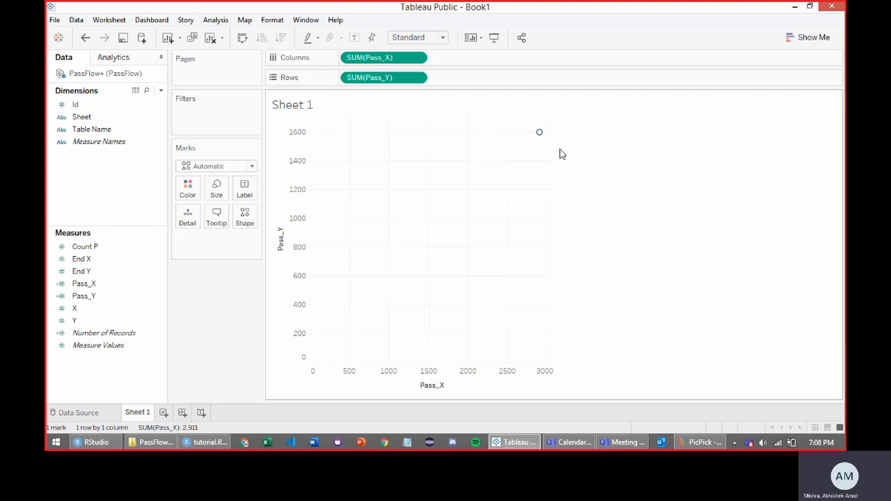
mouse_move(557, 147)
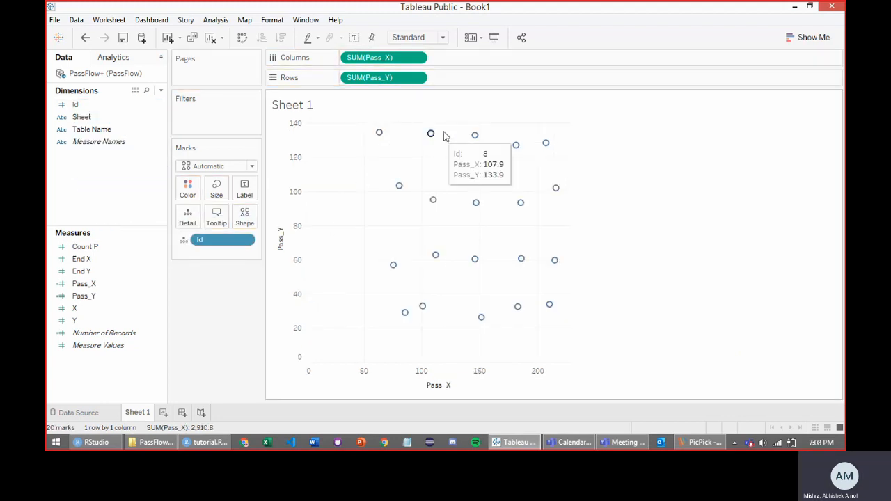
mouse_move(411, 250)
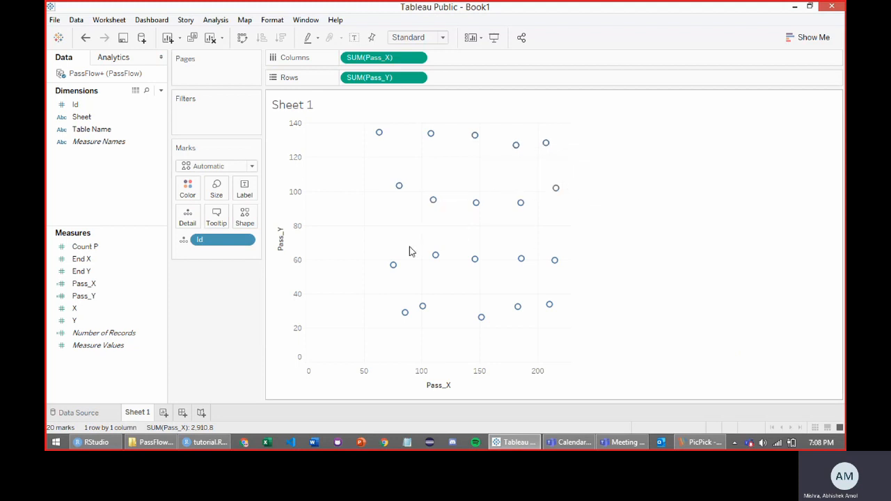
mouse_move(422, 306)
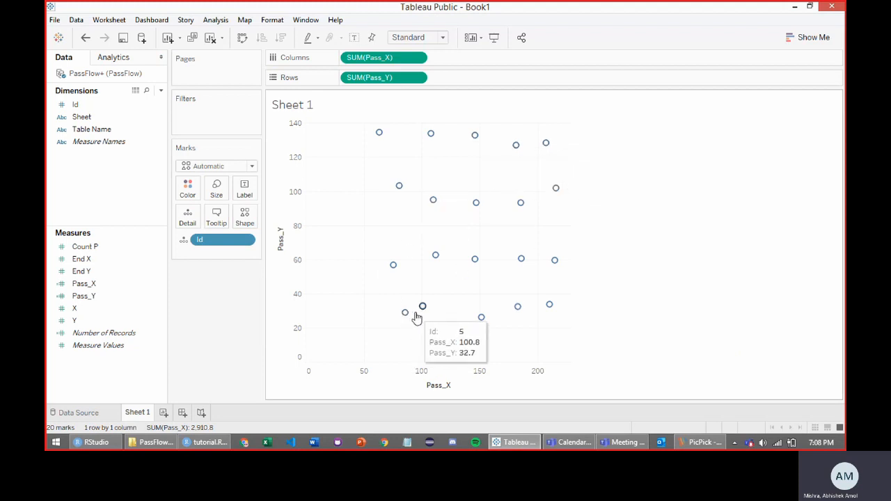
mouse_move(513, 287)
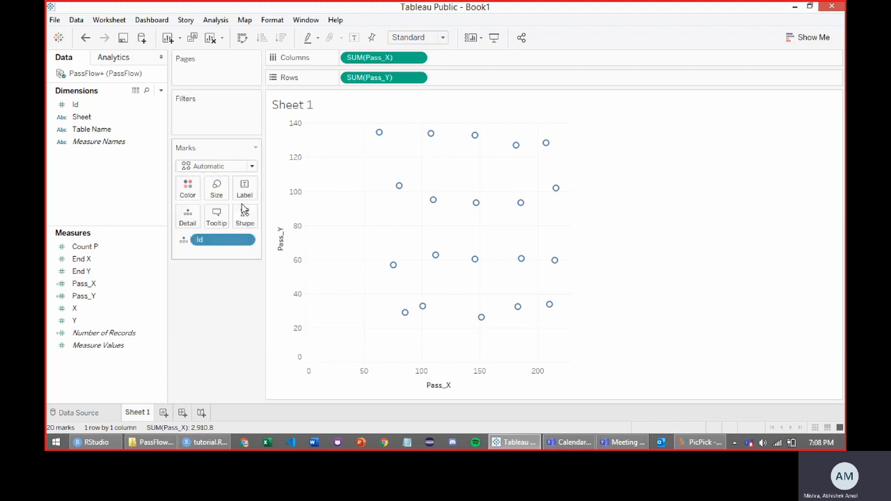
Step: Change the mark type from Automatic to Line so the pass points join up
click(216, 166)
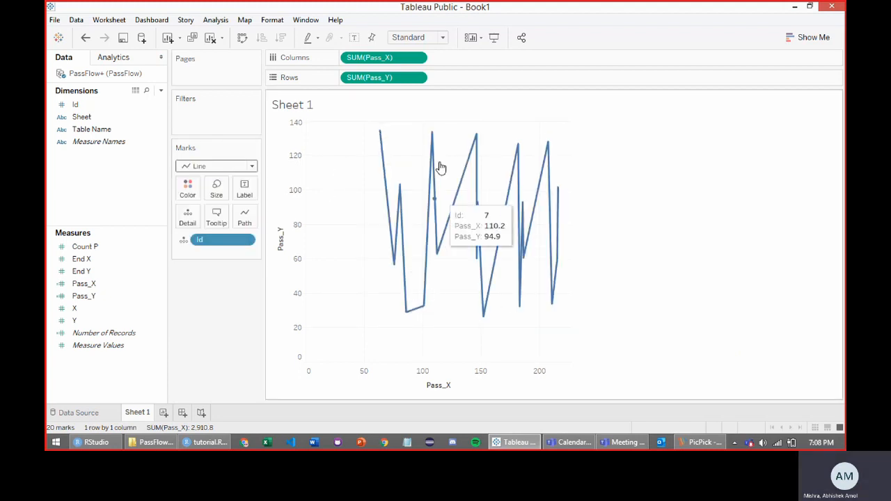
click(98, 143)
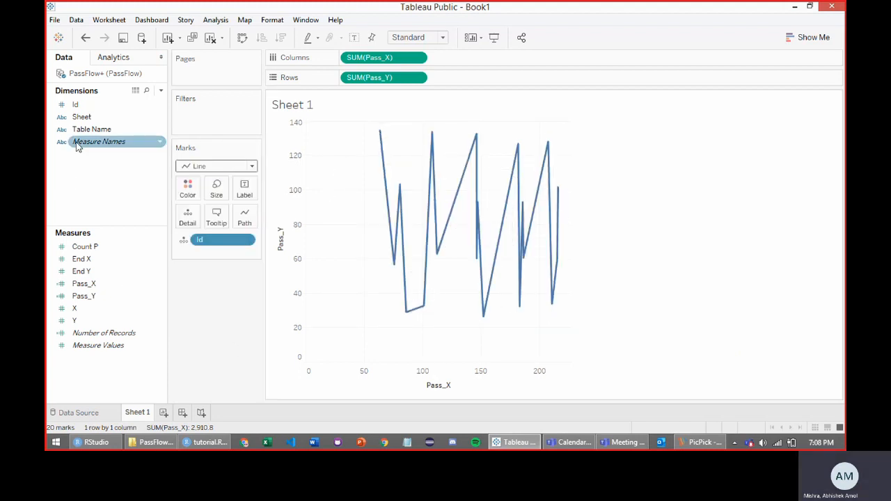
drag(92, 128, 248, 215)
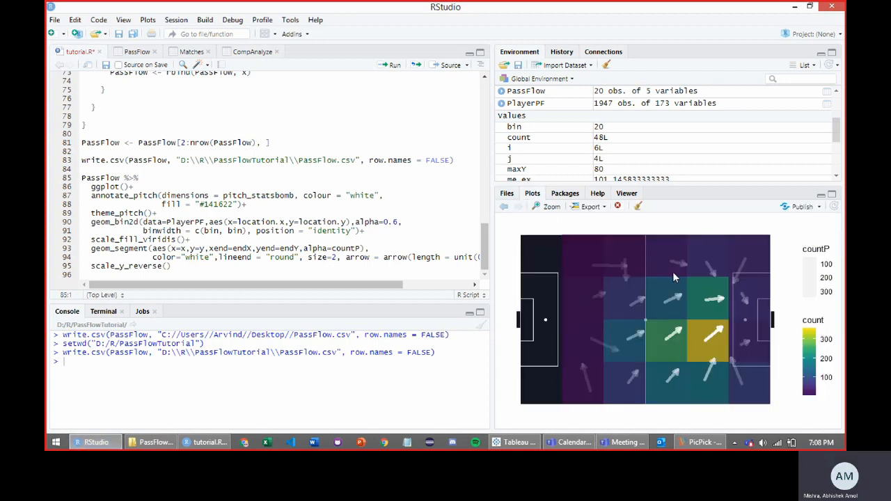
Step: View the ggplot pass-flow reference in RStudio and return to the Tableau workbook
click(516, 442)
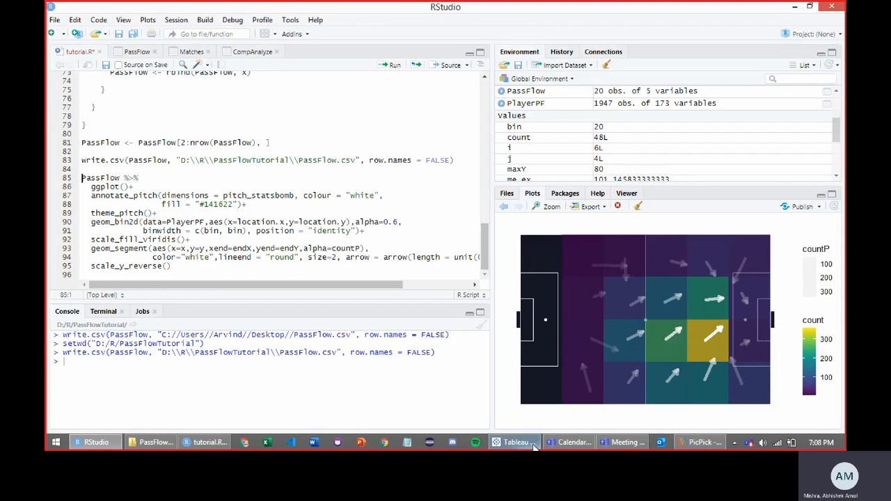
click(515, 443)
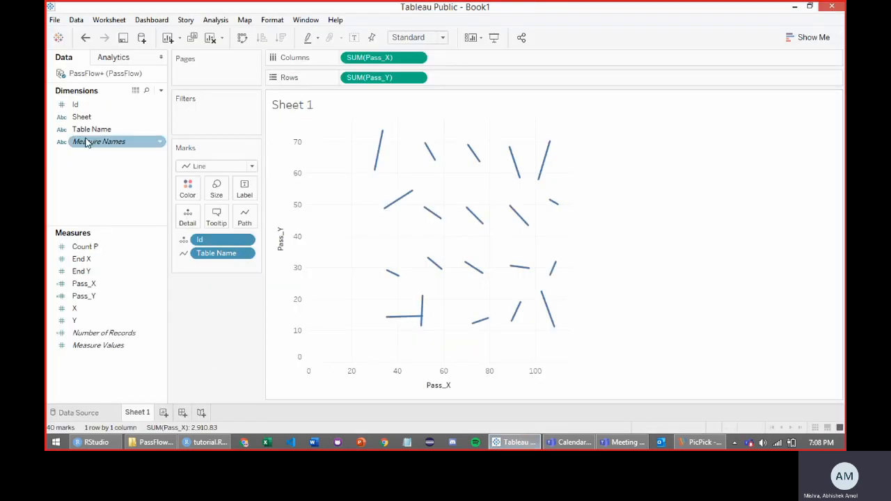
drag(99, 142, 223, 192)
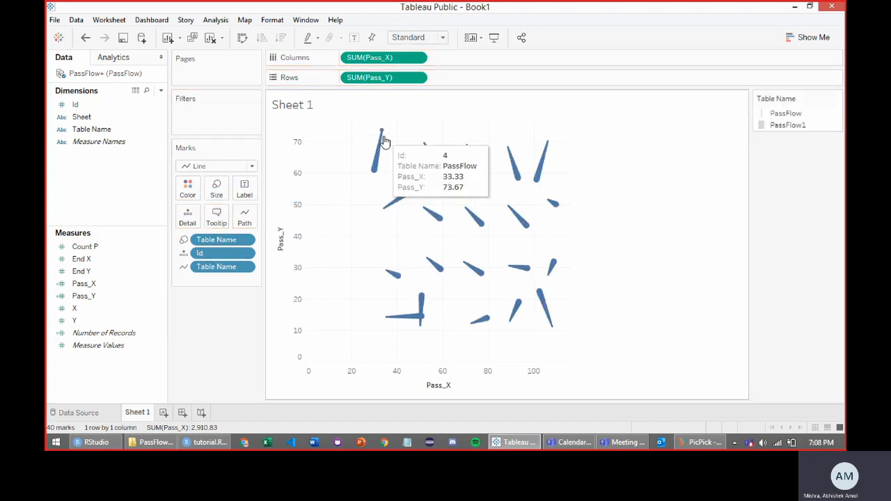
mouse_move(518, 166)
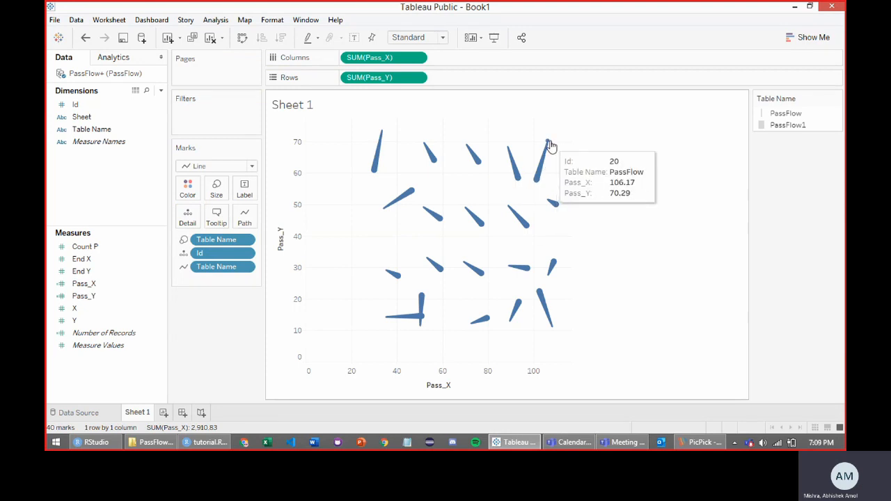
mouse_move(568, 287)
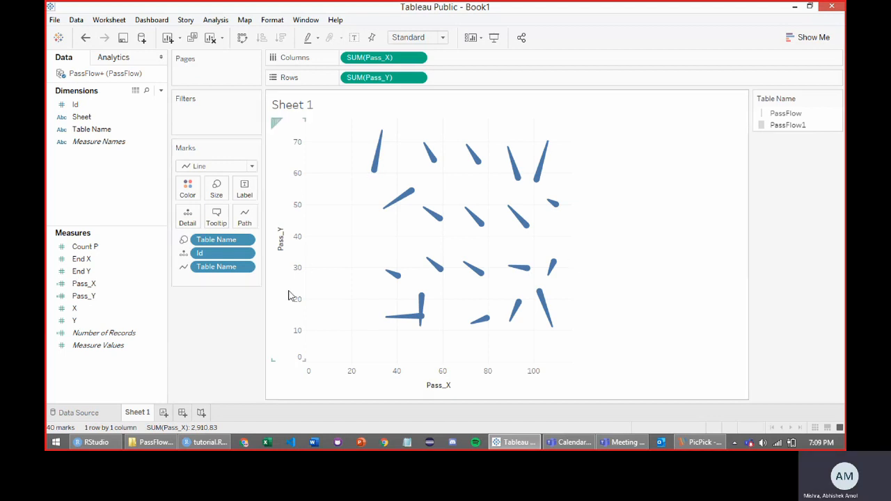
mouse_move(615, 348)
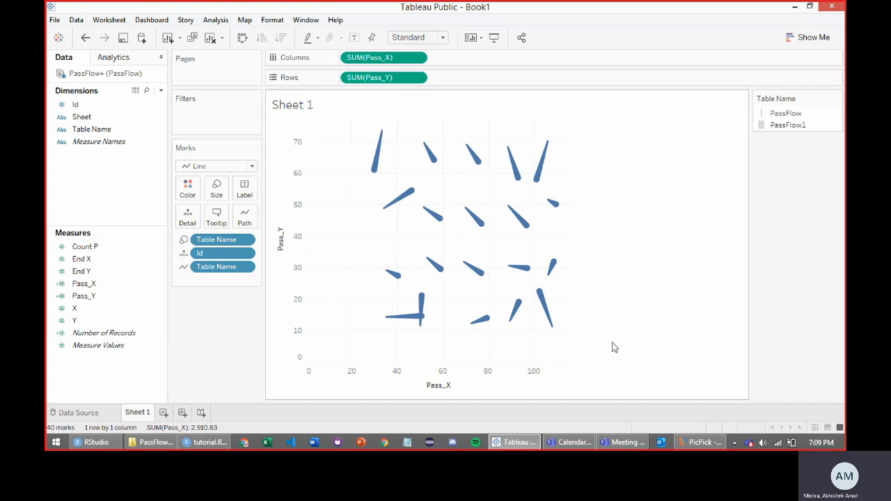
click(245, 19)
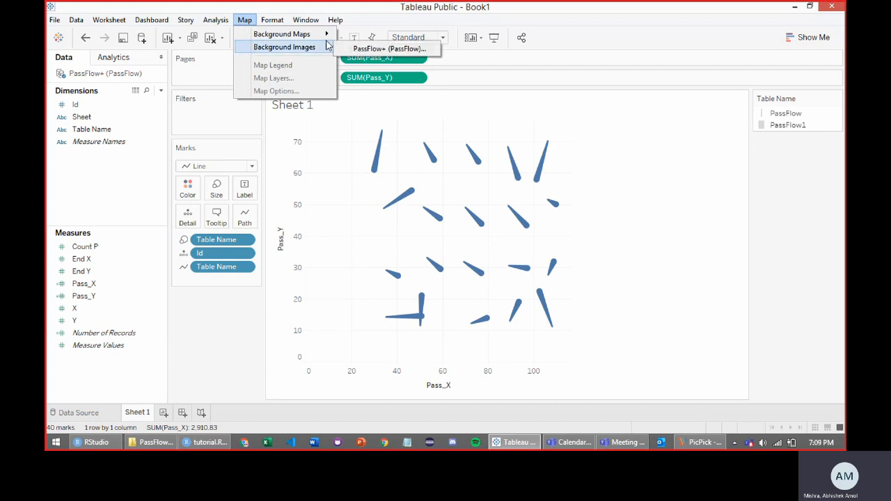
Step: Add Football Pitch Template-01.png as a background image for PassFlow+ with X Left -5 and Right 125
click(284, 47)
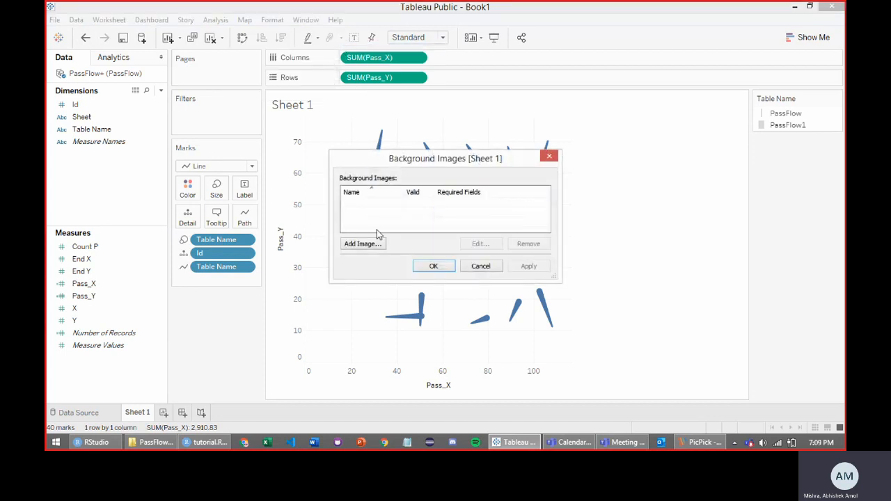
click(360, 244)
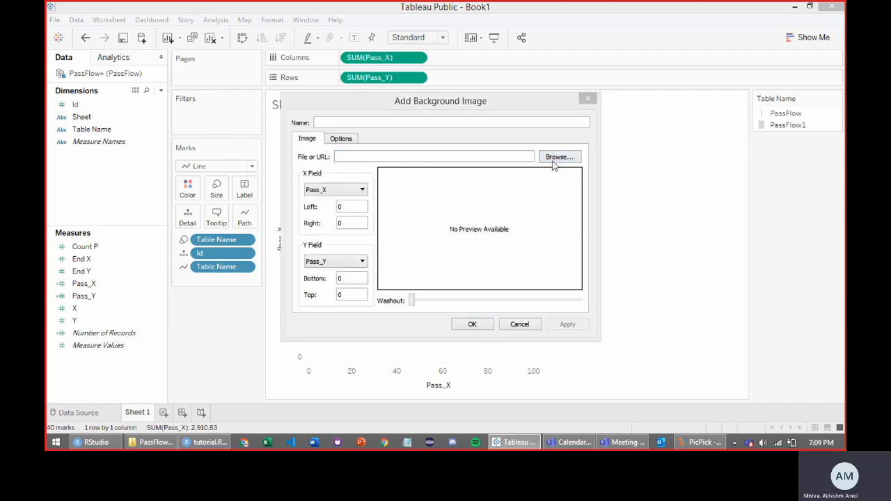
click(559, 156)
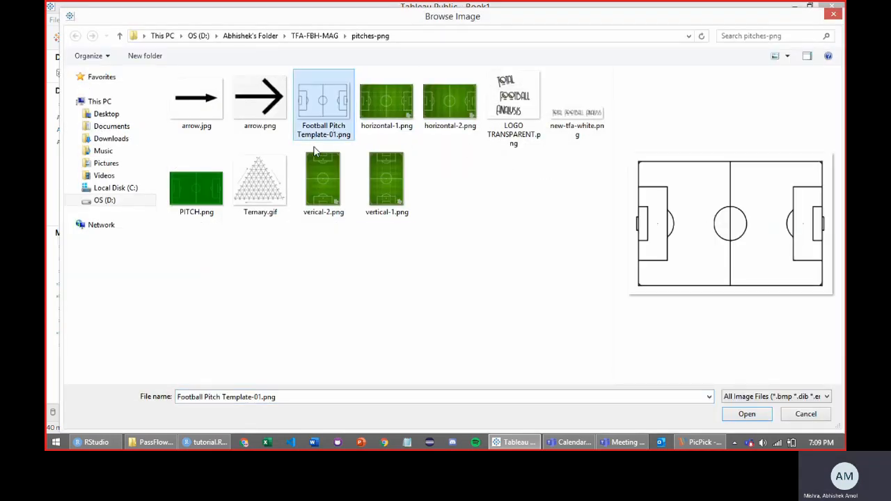
click(746, 413)
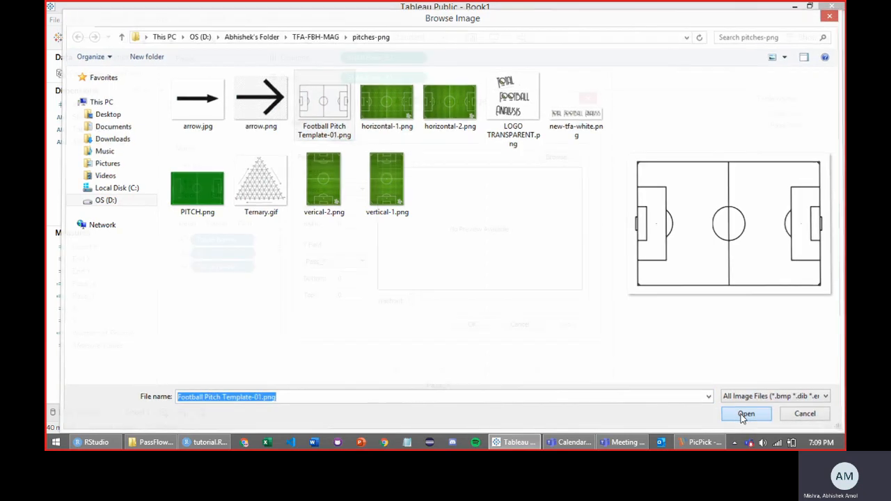
click(747, 413)
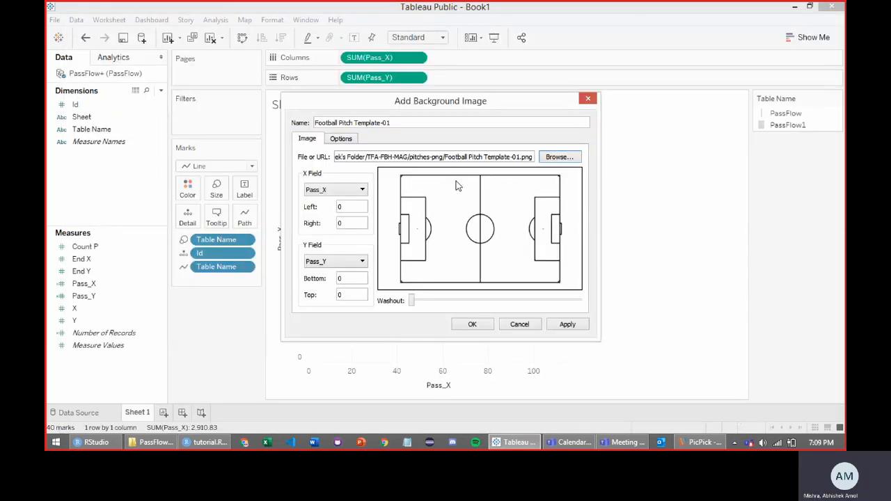
mouse_move(355, 237)
text(-5)
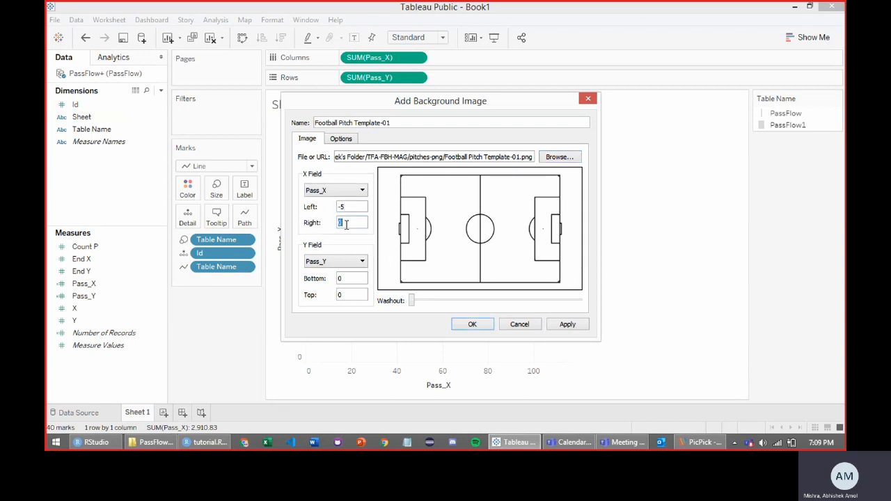
text(125)
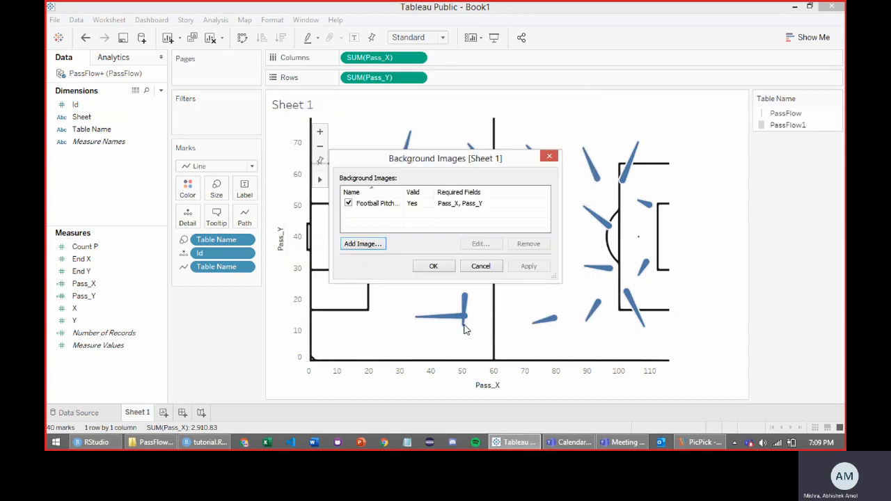
click(434, 266)
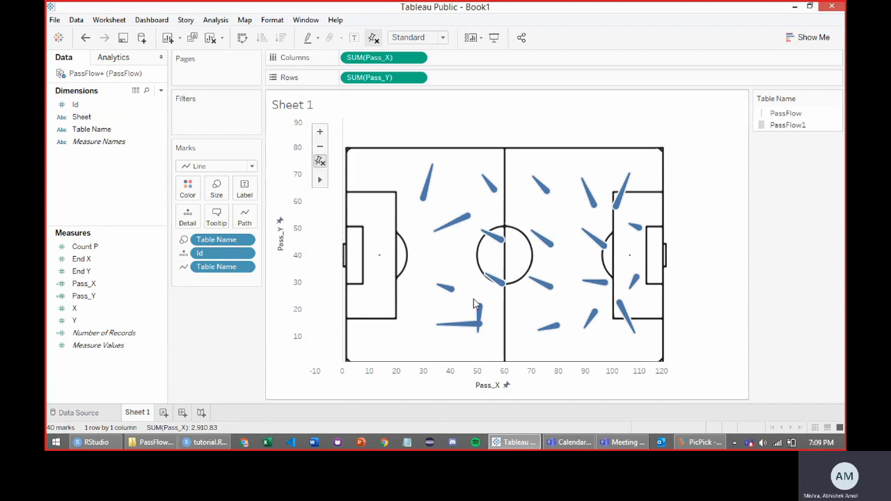
mouse_move(335, 314)
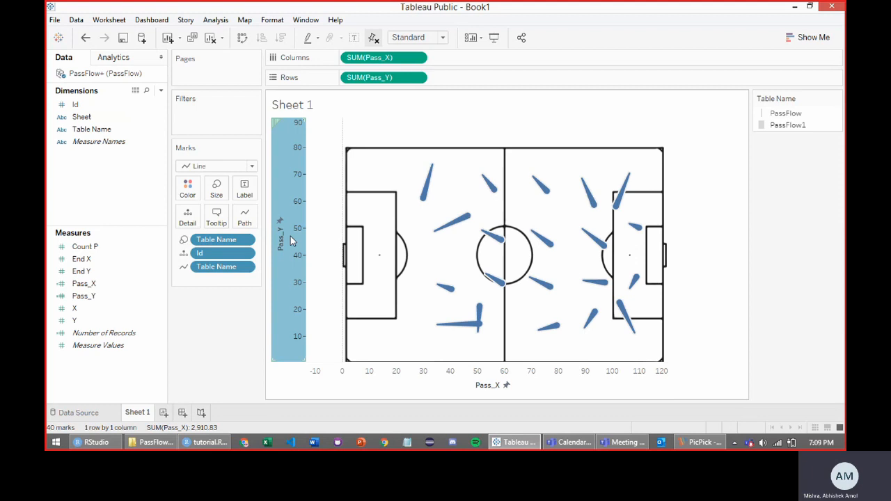
Step: Reverse the Pass_Y axis so it runs 10 to 90 downward over the pitch
right_click(289, 240)
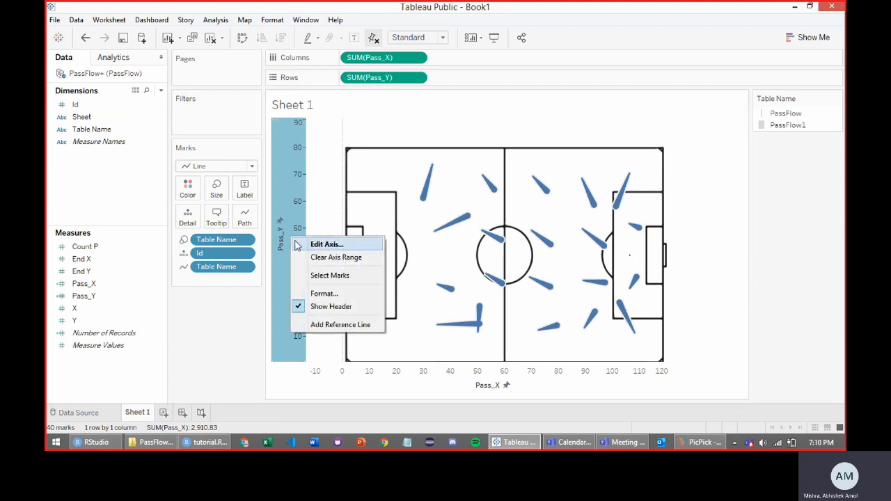
click(326, 243)
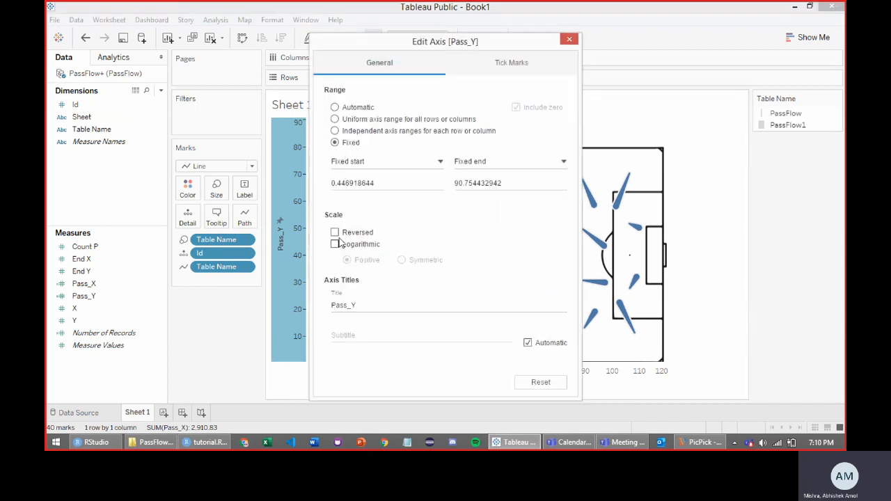
click(334, 233)
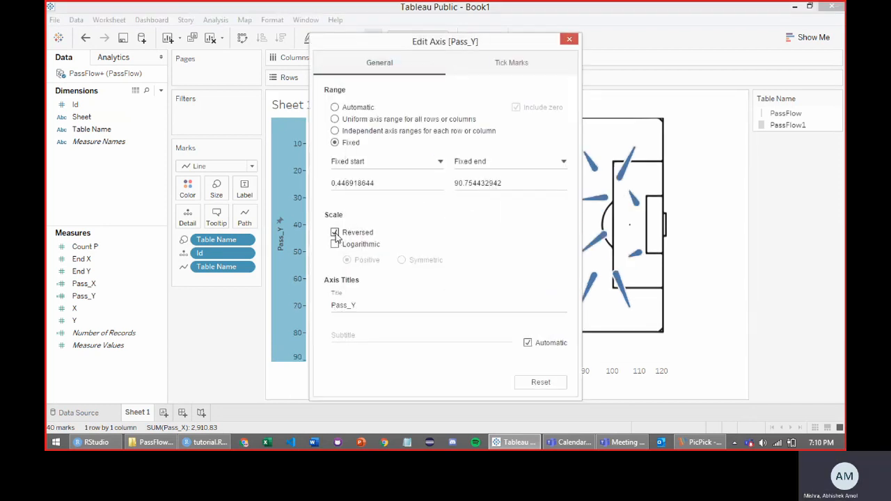
click(568, 39)
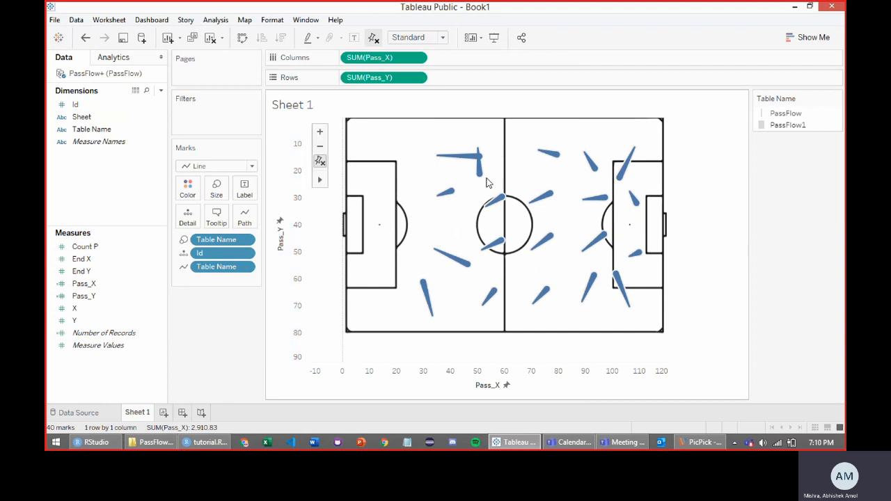
mouse_move(502, 323)
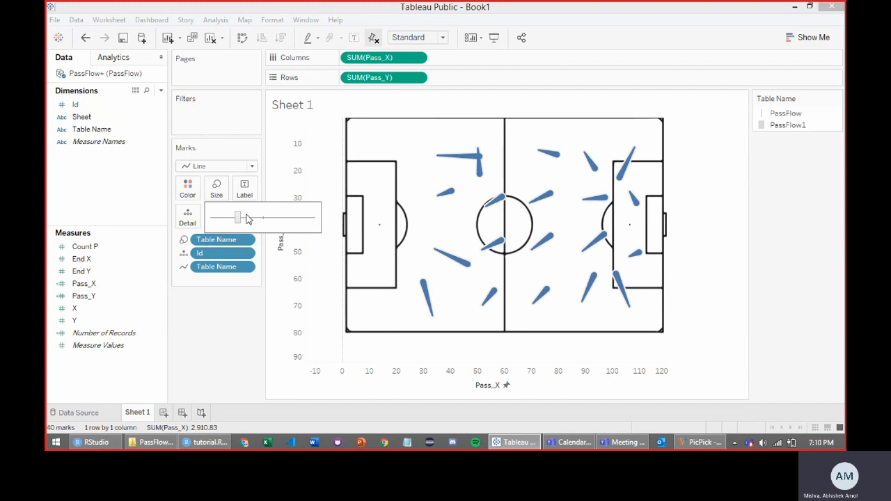
Step: Increase the mark Size slider to thicken the tapered pass lines
drag(238, 217, 258, 218)
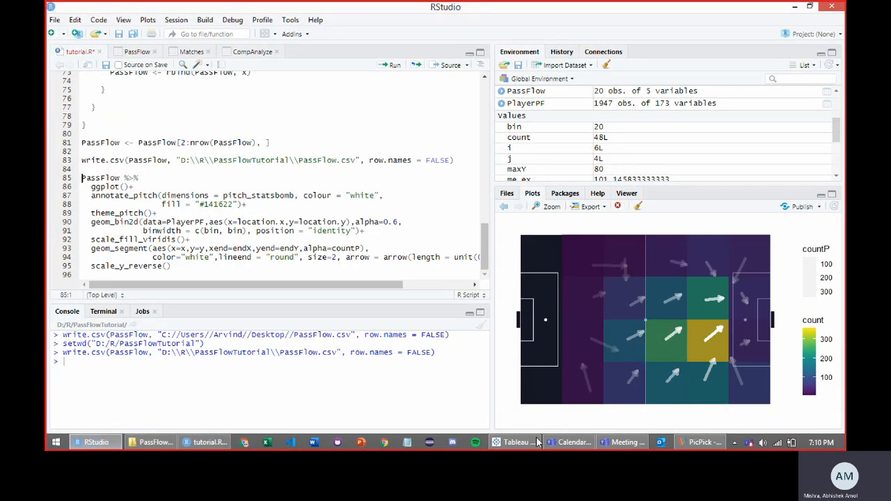
click(515, 443)
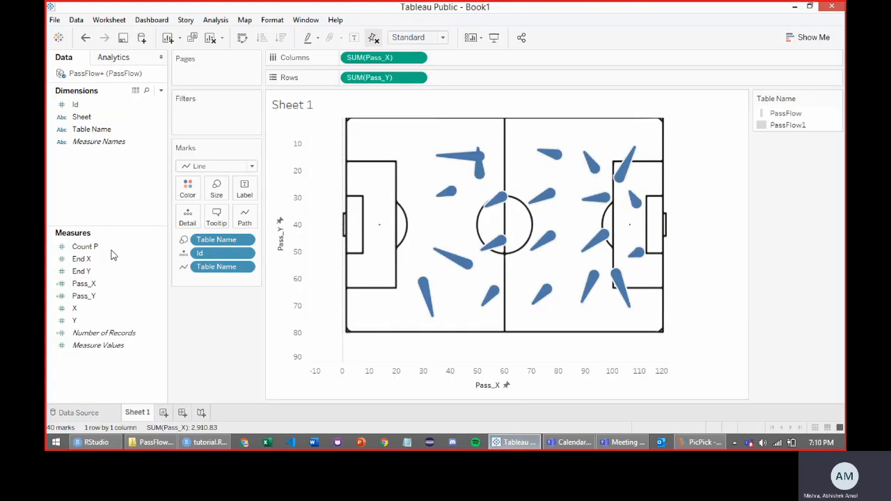
Step: Colour marks by Count P with the Sunrise-Sunset Diverging palette using the full colour range
click(85, 247)
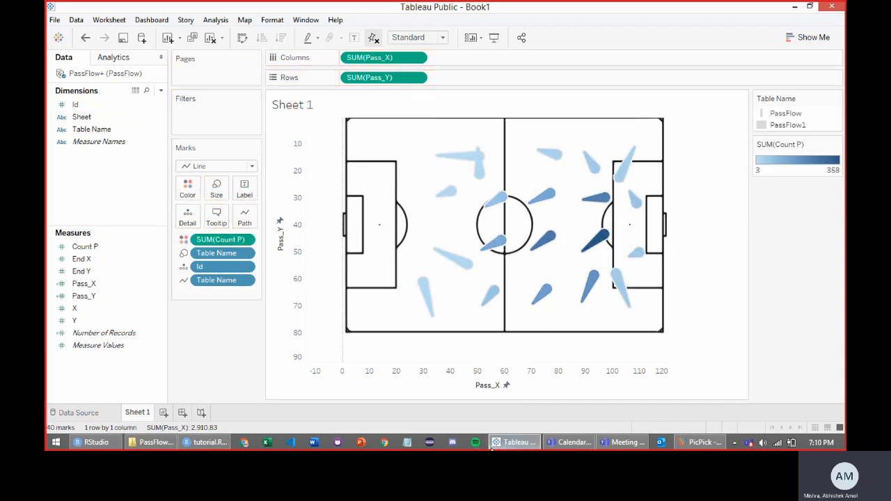
mouse_move(601, 240)
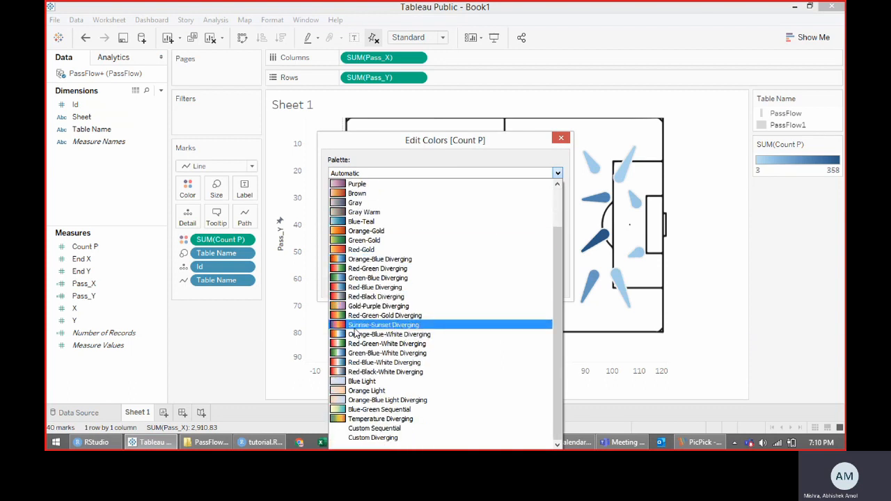
click(383, 324)
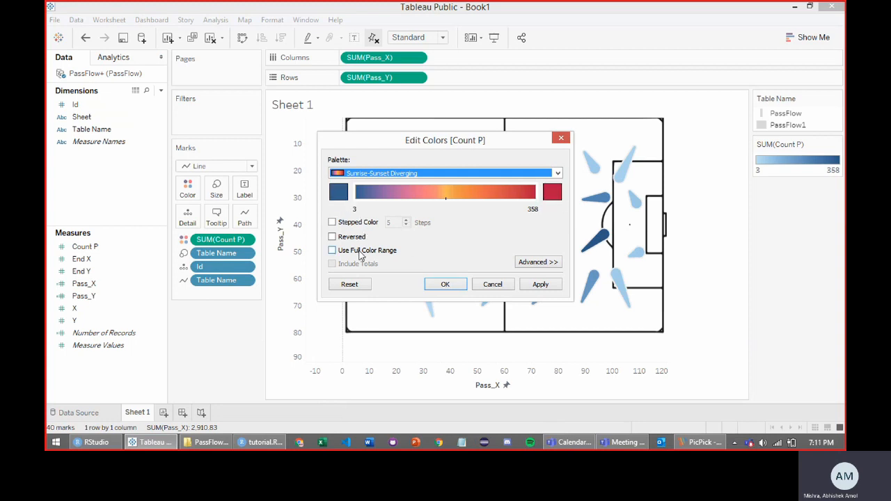
click(331, 251)
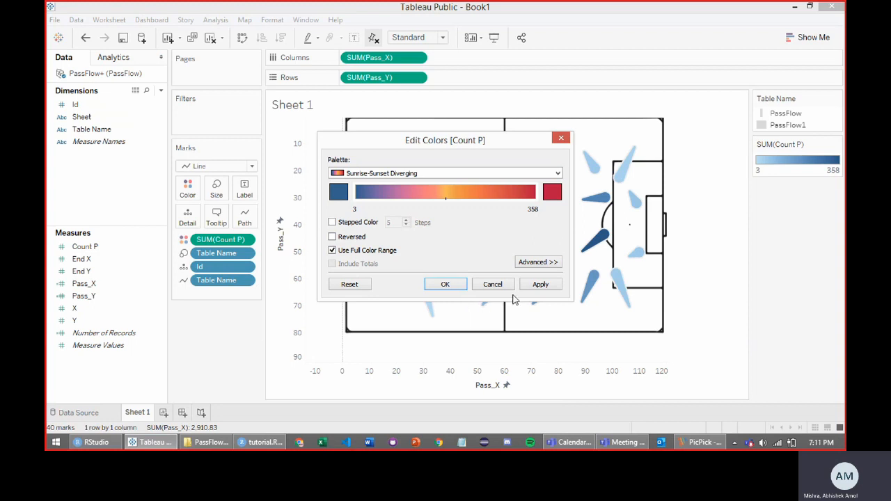
click(541, 284)
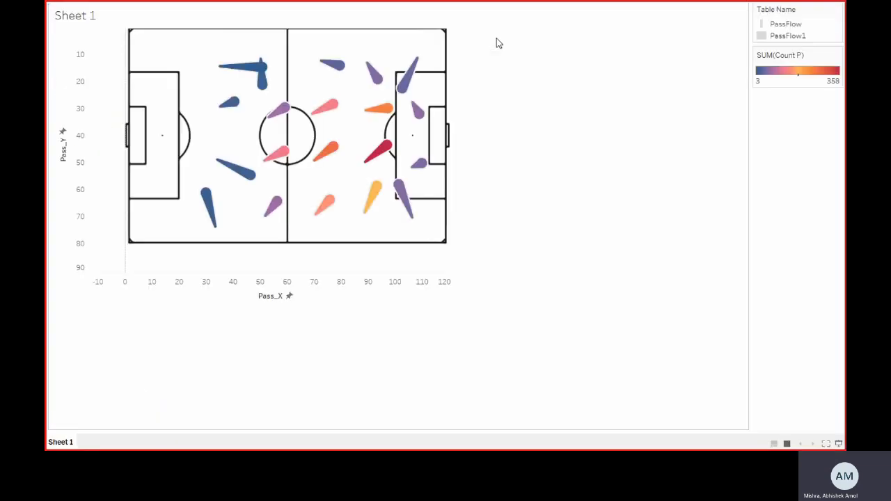
Step: Enlarge the finished pass flow map so the pitch fills the presentation view
click(270, 281)
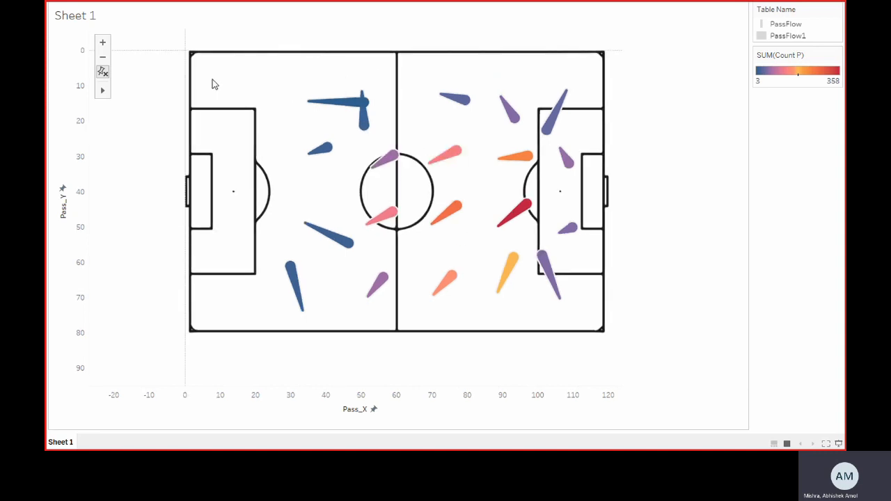
mouse_move(680, 307)
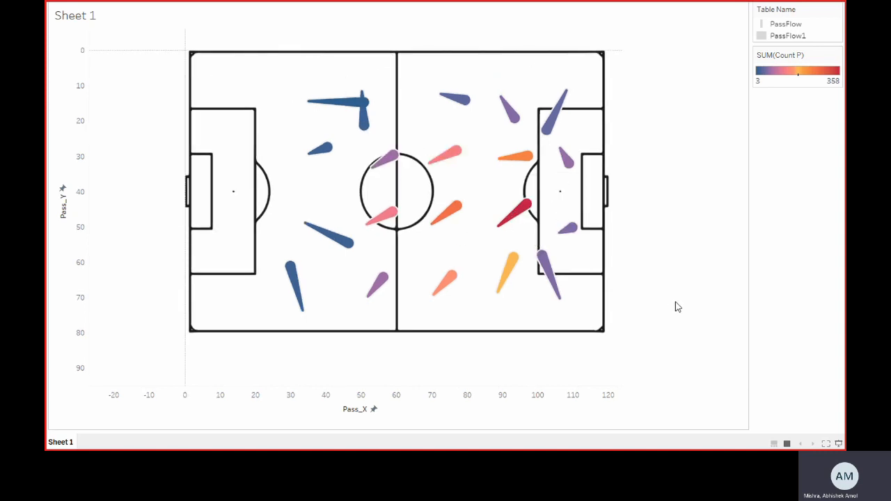